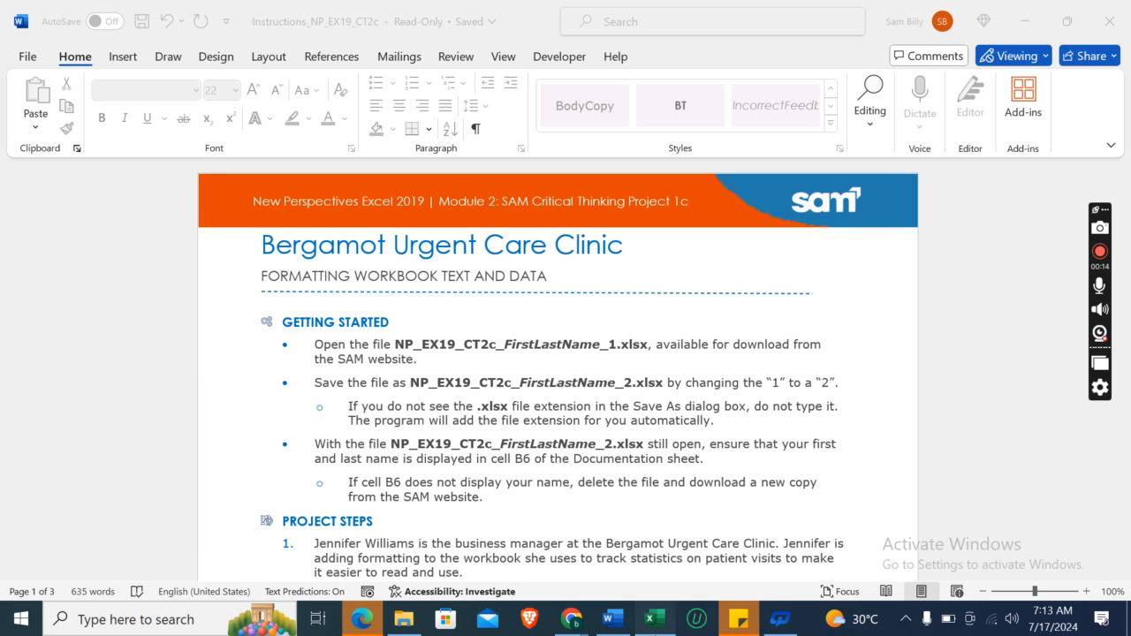
Step: Glance at the clinic workbook, then scroll the Word instructions down to Project Steps
{"action": "left_click", "coordinate": [654, 619]}
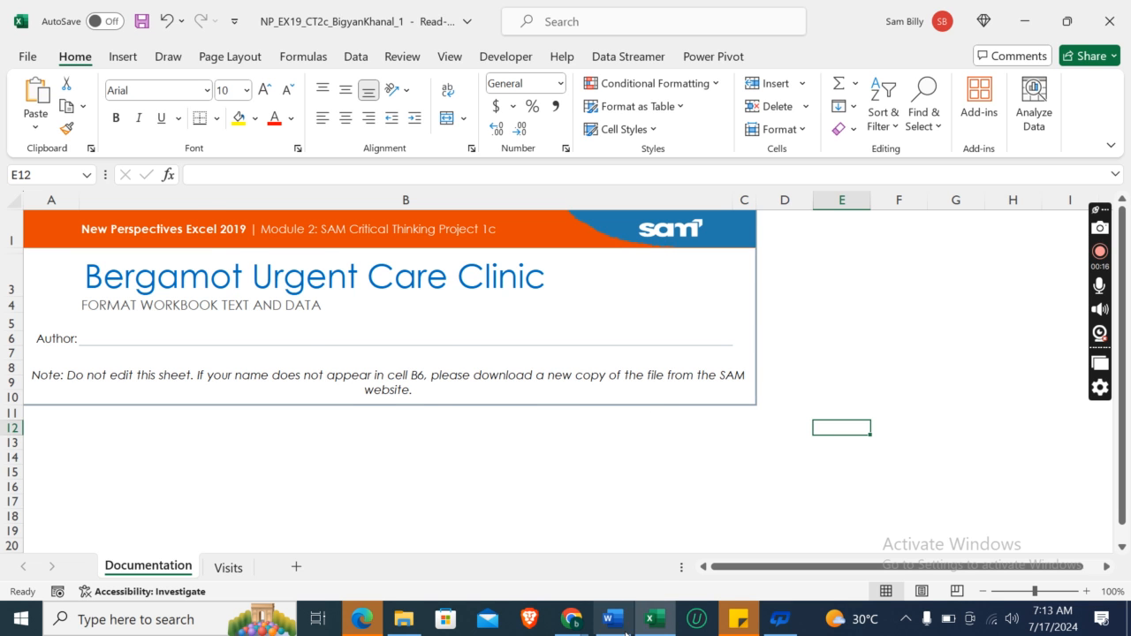
{"action": "left_click", "coordinate": [612, 619]}
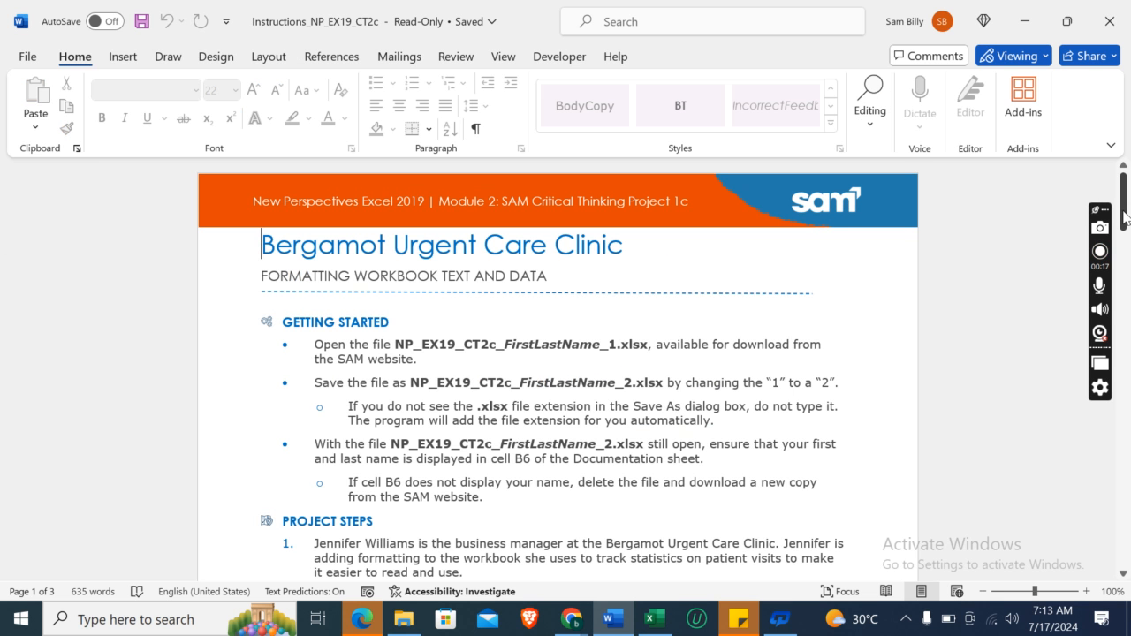
{"action": "scroll", "scroll_direction": "down", "scroll_amount": 3}
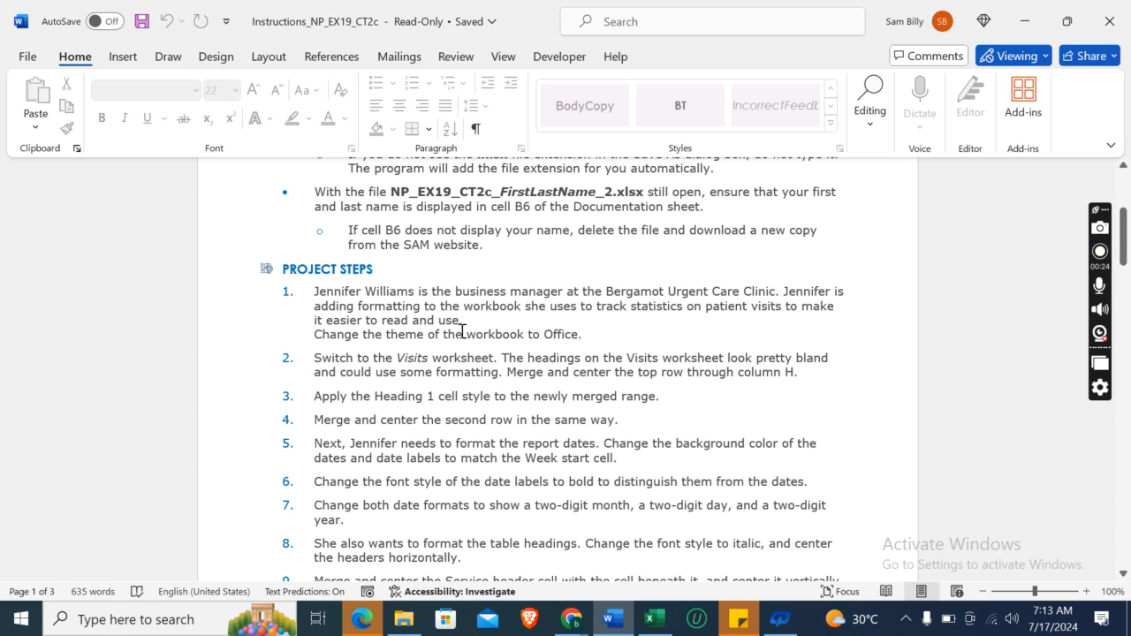
{"action": "mouse_move", "coordinate": [523, 316]}
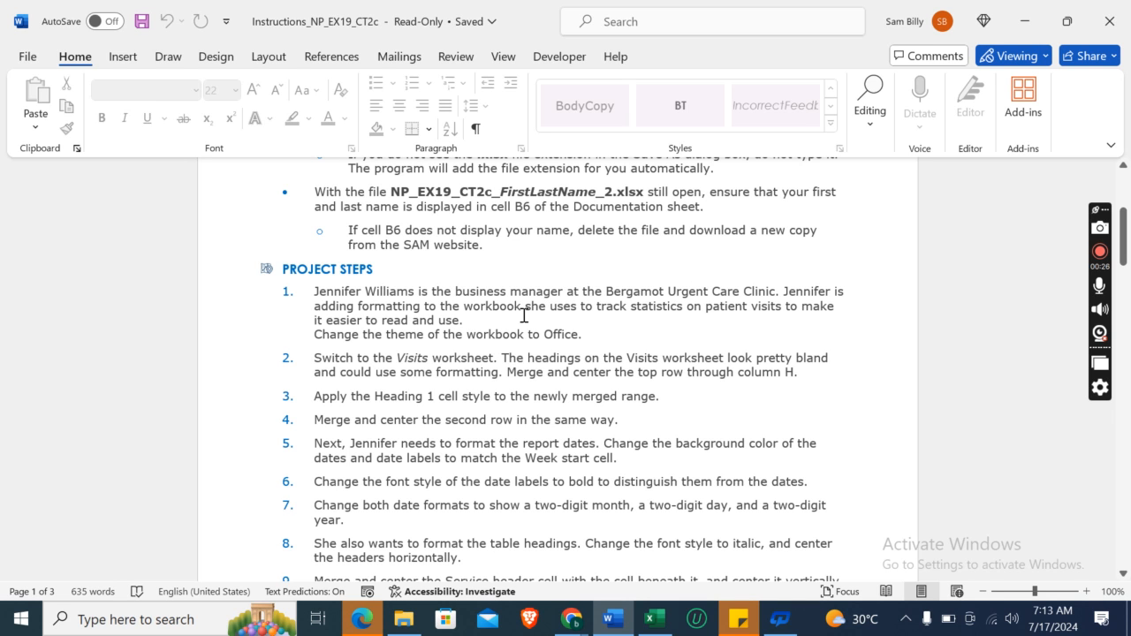
{"action": "mouse_move", "coordinate": [753, 319]}
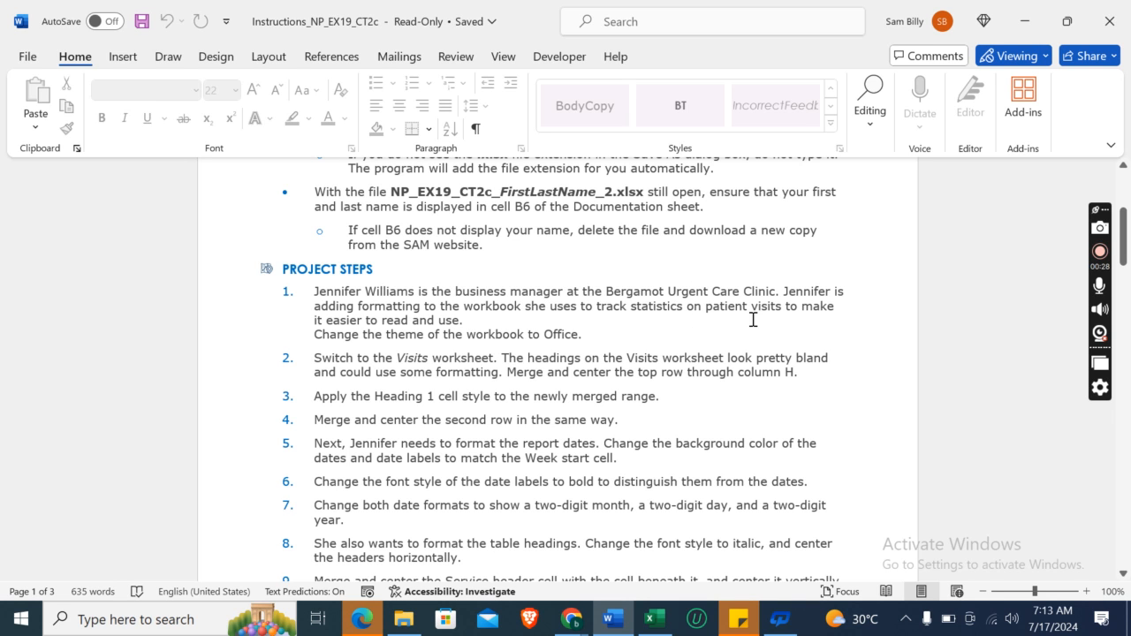
{"action": "mouse_move", "coordinate": [405, 357]}
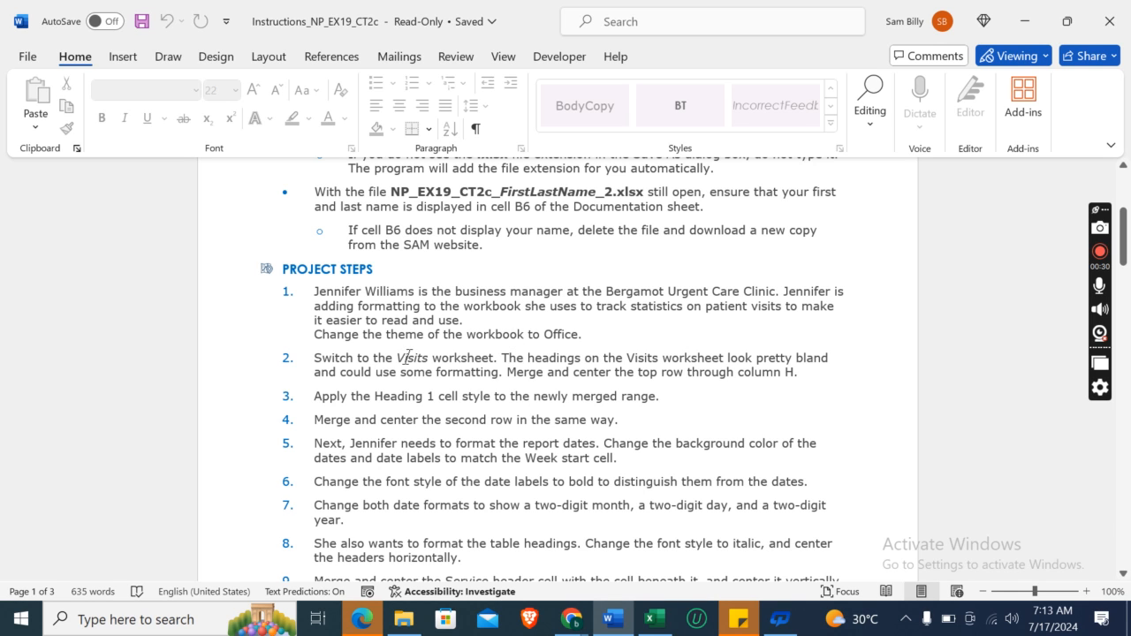
{"action": "mouse_move", "coordinate": [615, 434]}
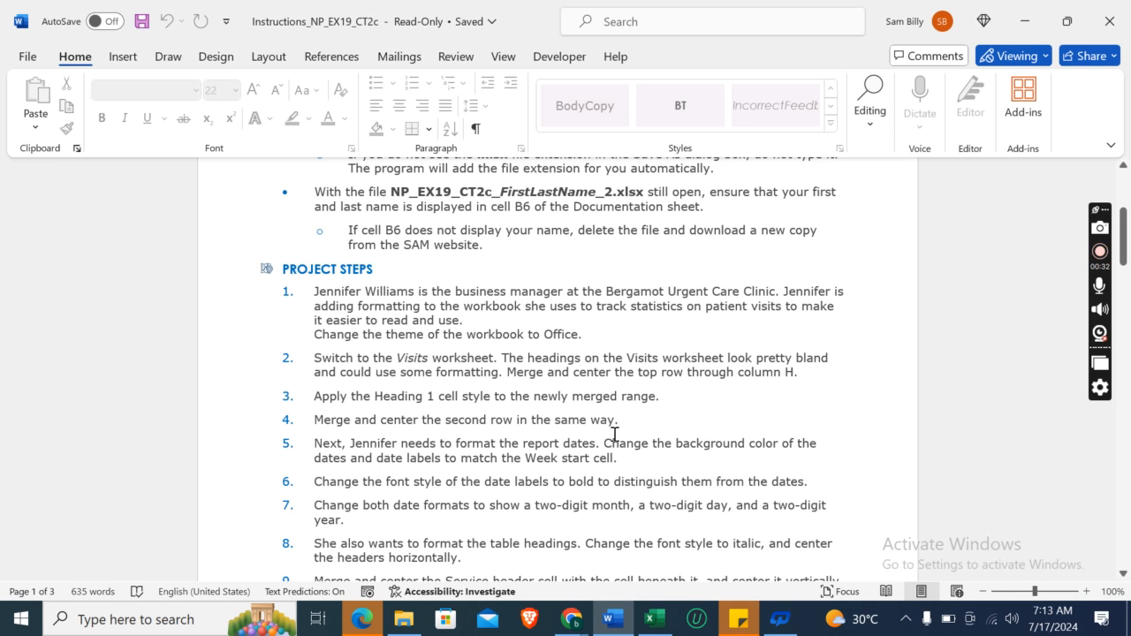
Step: Choose the Office theme from Excel's Page Layout Themes list, then return to Word
{"action": "left_click", "coordinate": [653, 619]}
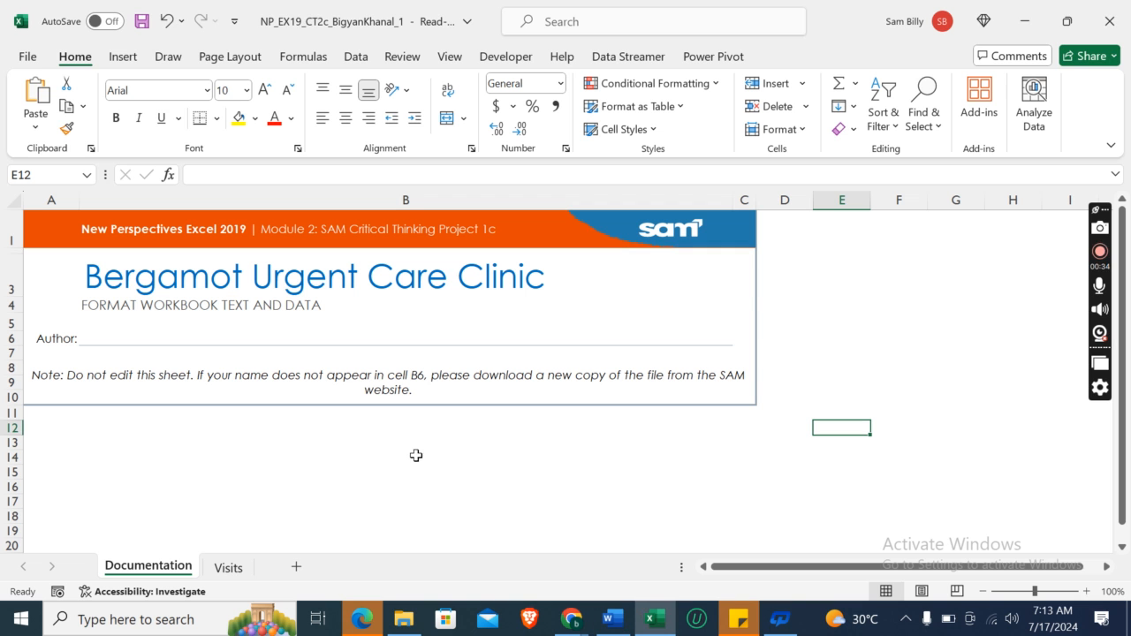
{"action": "mouse_move", "coordinate": [325, 52]}
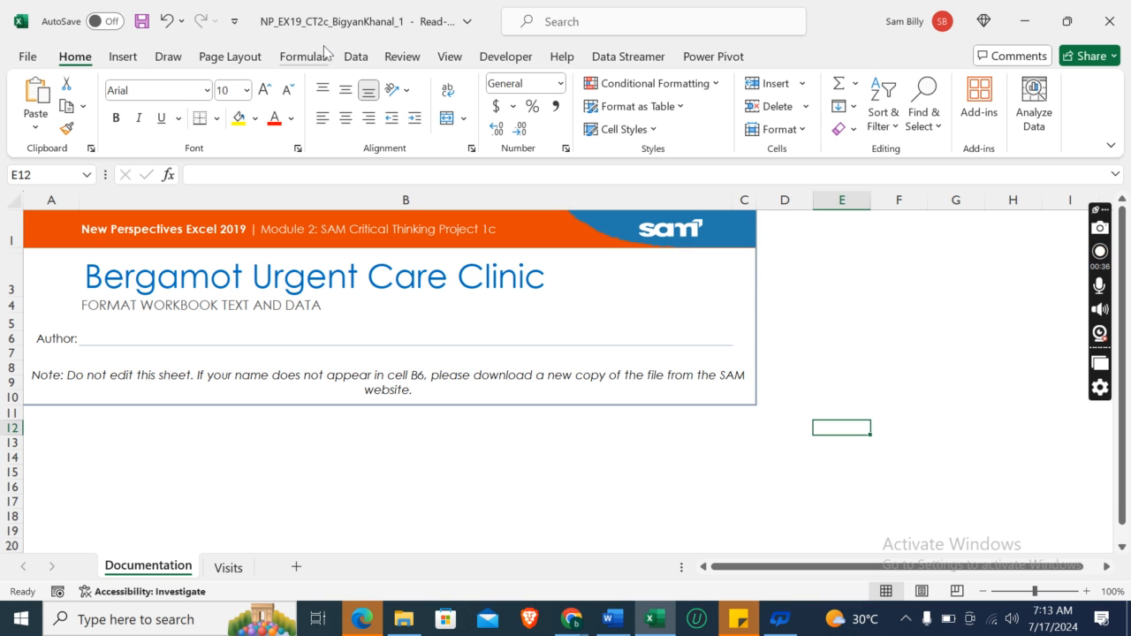
{"action": "left_click", "coordinate": [230, 56]}
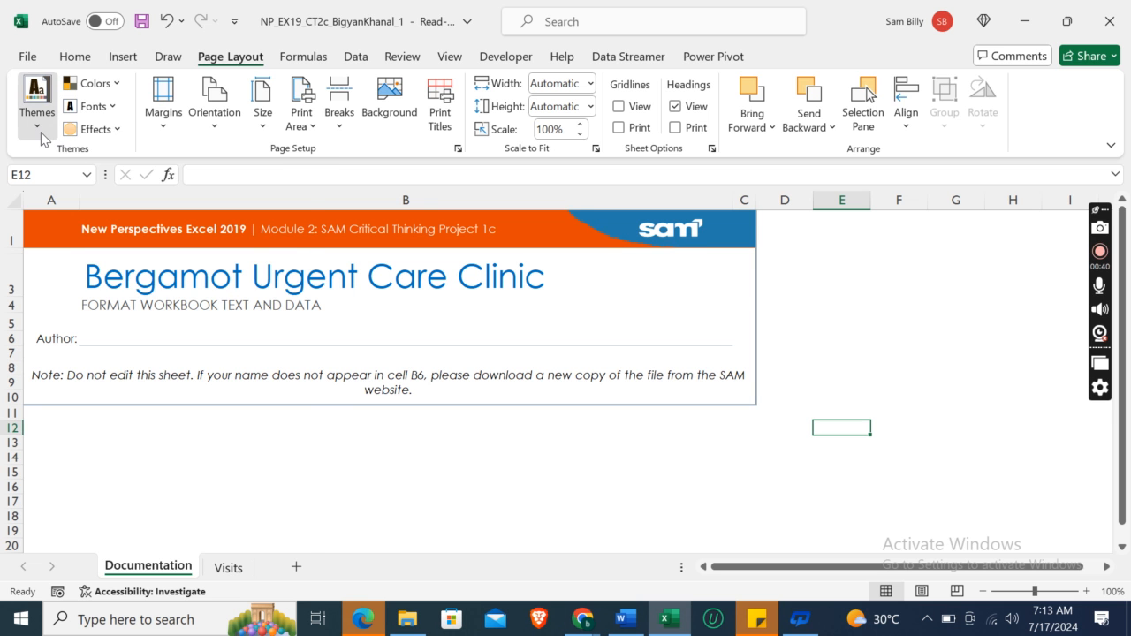
{"action": "left_click", "coordinate": [38, 100]}
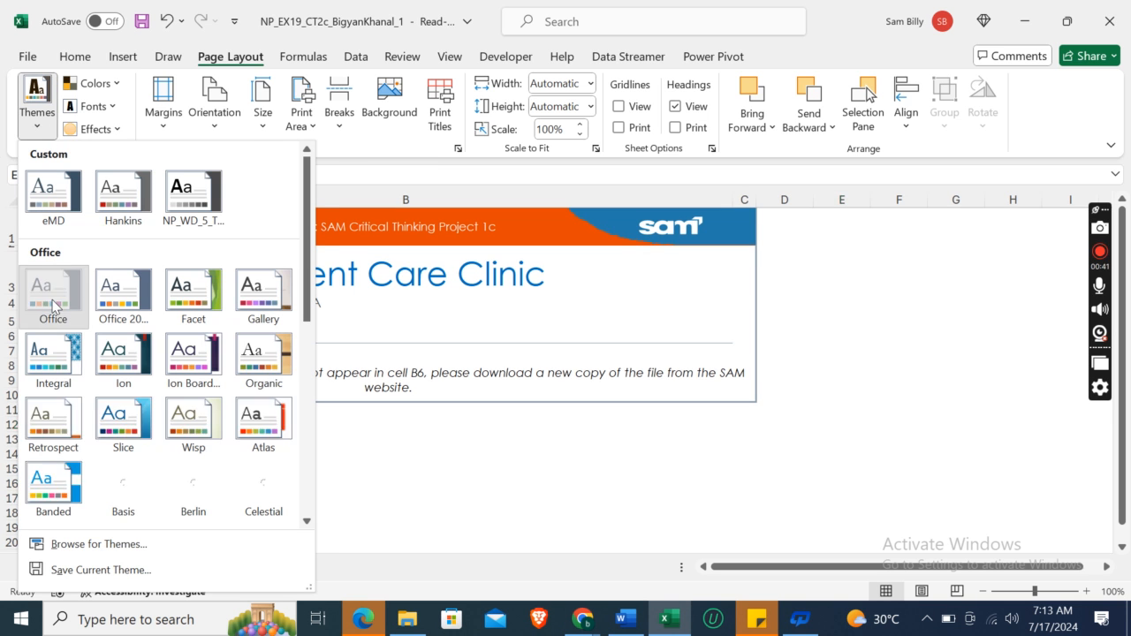
{"action": "left_click", "coordinate": [625, 618]}
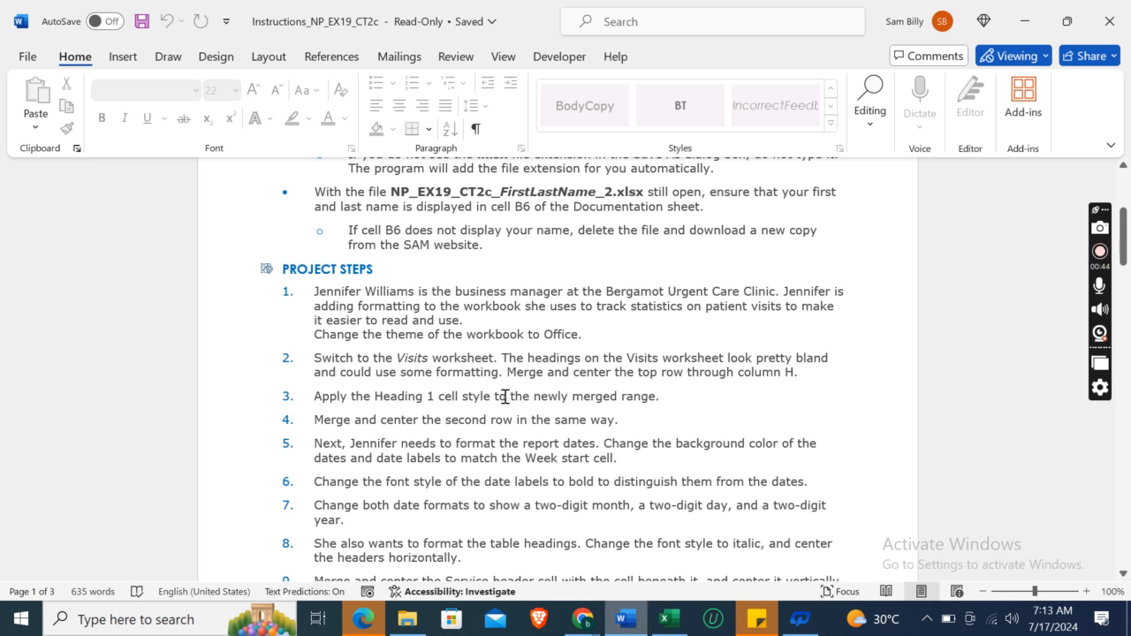
{"action": "mouse_move", "coordinate": [528, 369]}
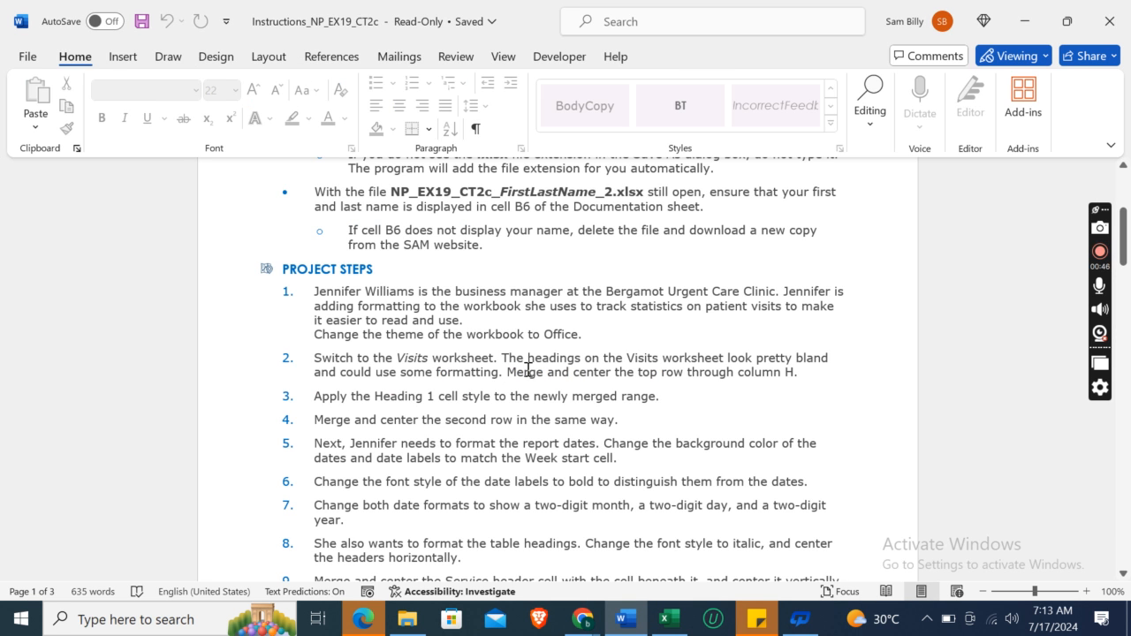
{"action": "mouse_move", "coordinate": [770, 369]}
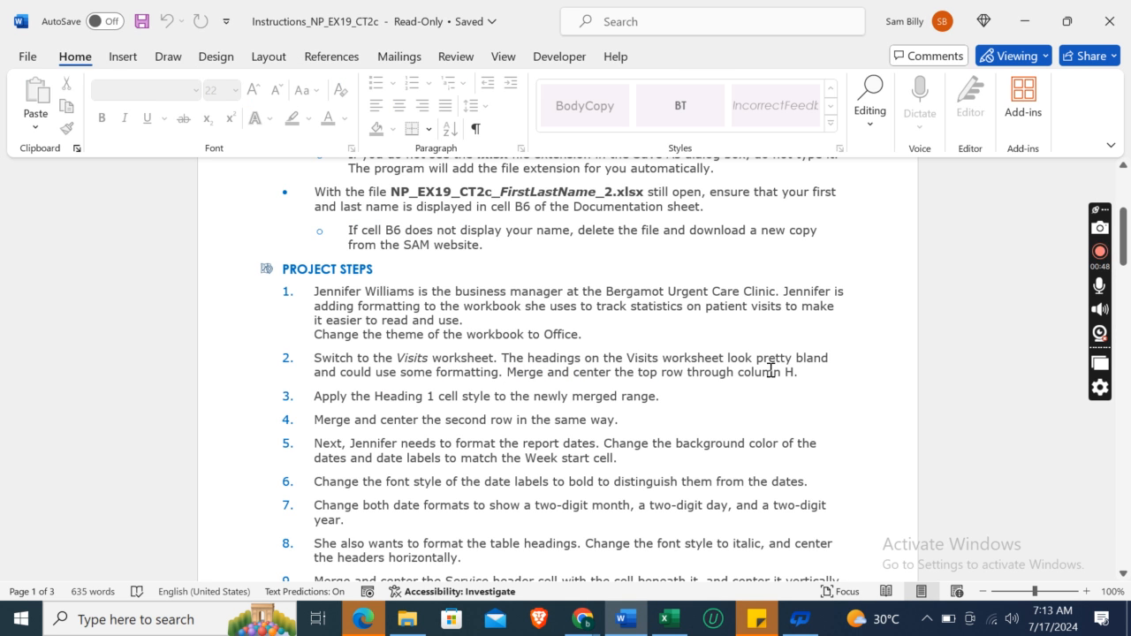
{"action": "mouse_move", "coordinate": [330, 393]}
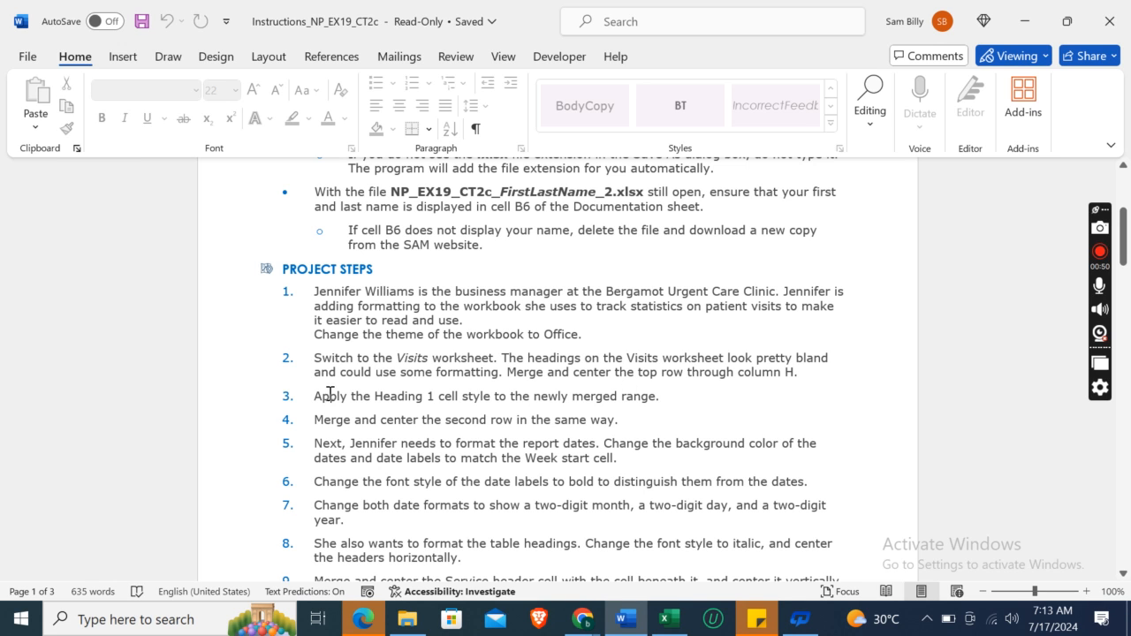
{"action": "mouse_move", "coordinate": [631, 375]}
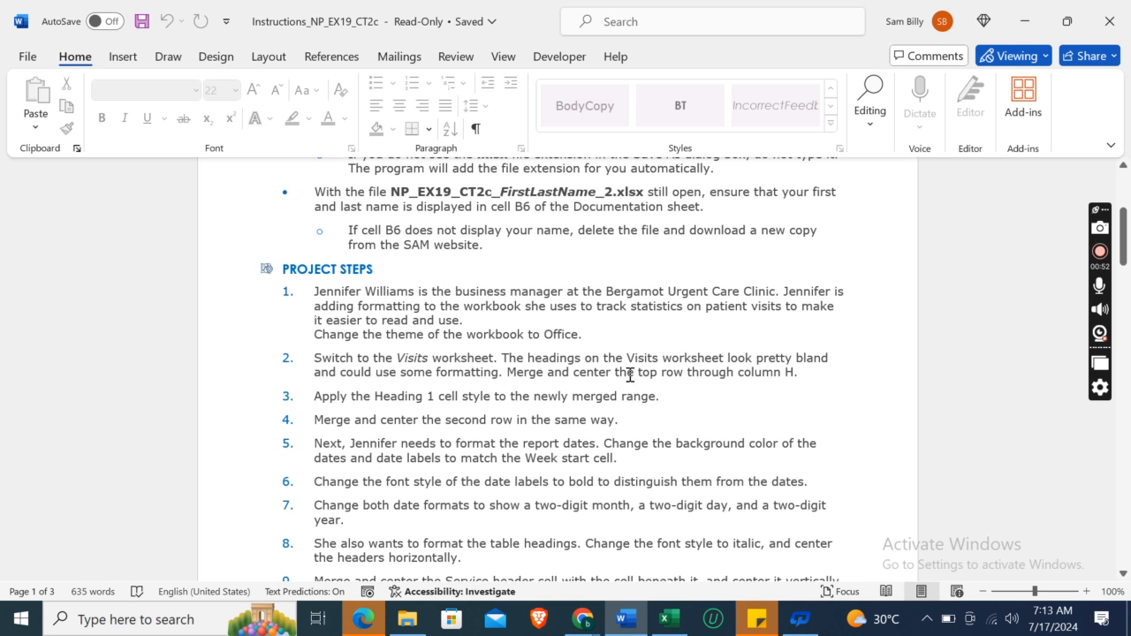
{"action": "mouse_move", "coordinate": [624, 408]}
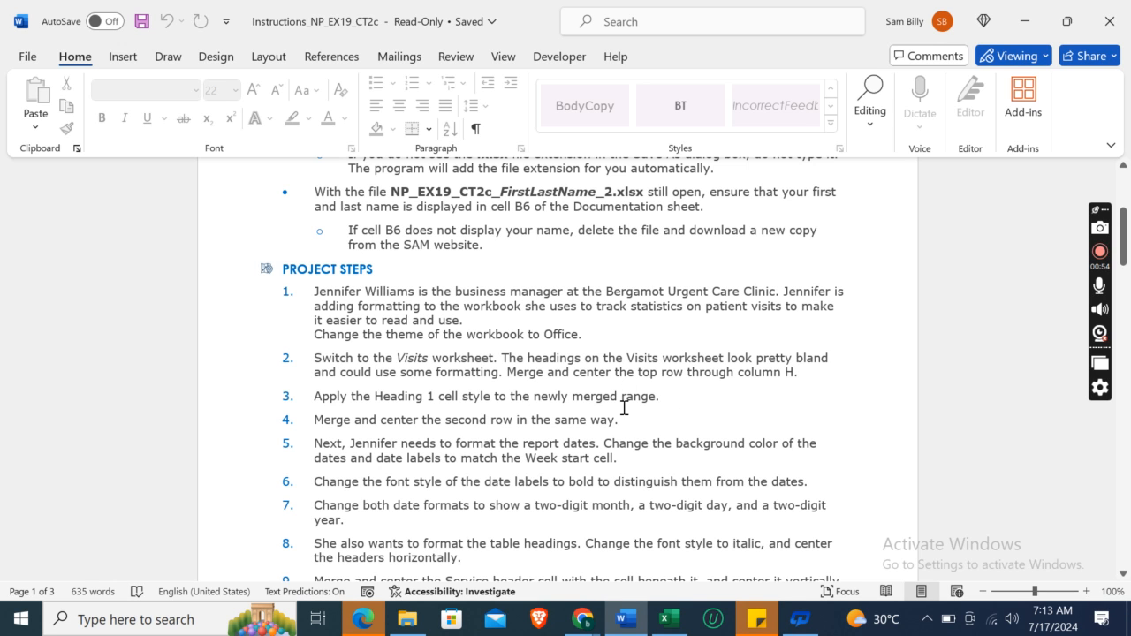
{"action": "mouse_move", "coordinate": [669, 618]}
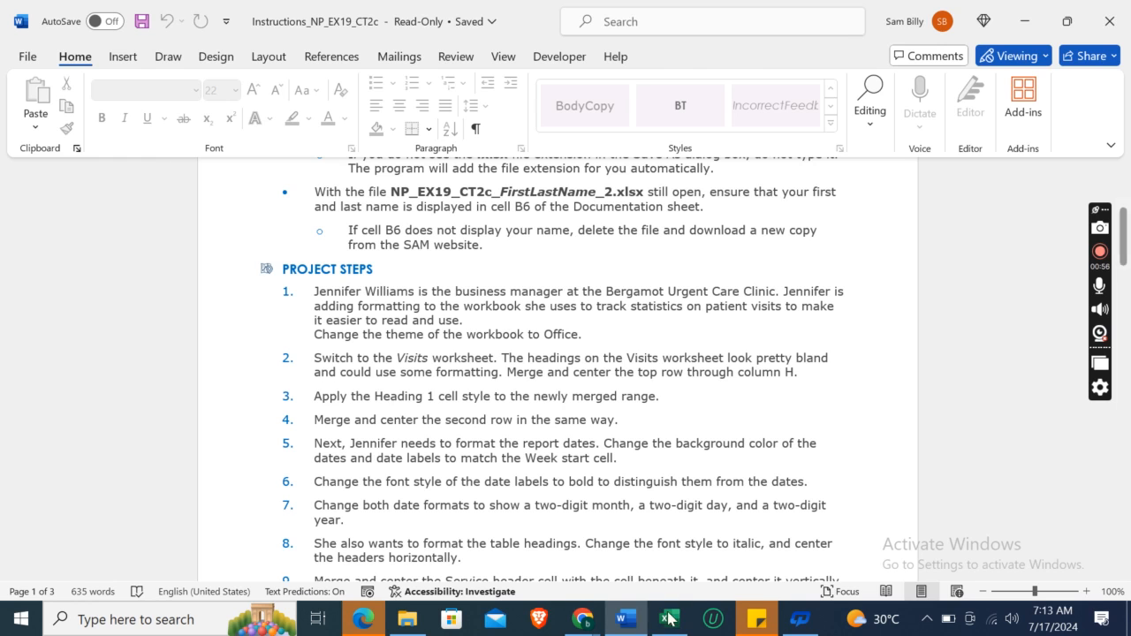
Step: Merge and center the Bergamot Urgent Care Clinic title across A1:H1
{"action": "left_click", "coordinate": [668, 618]}
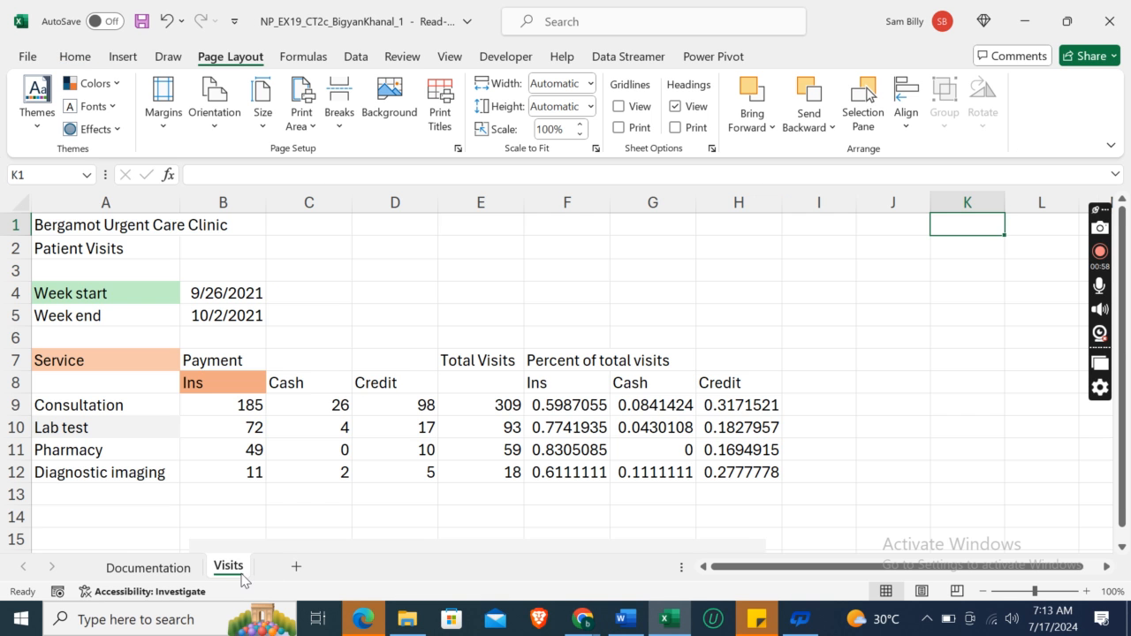
{"action": "left_click", "coordinate": [624, 618]}
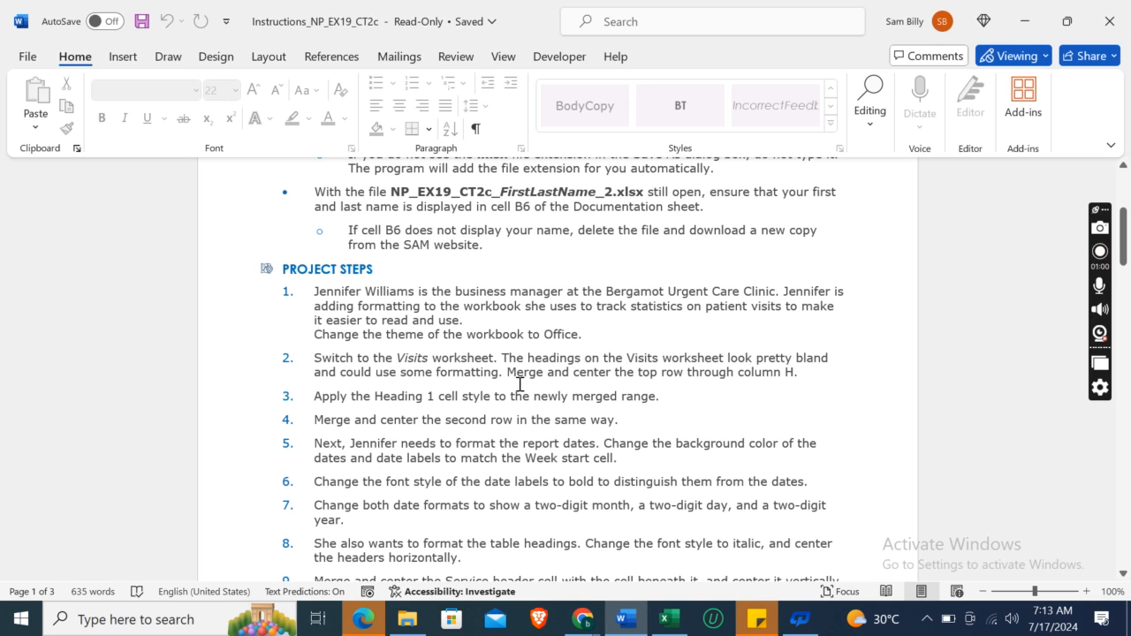
{"action": "mouse_move", "coordinate": [787, 367]}
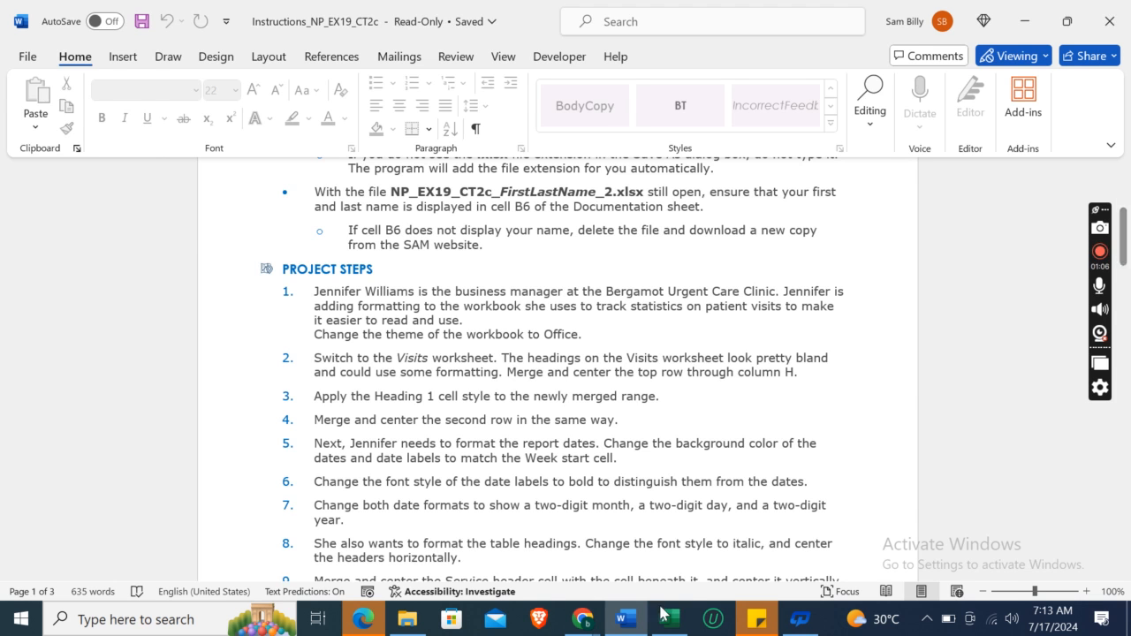
{"action": "left_click", "coordinate": [668, 619]}
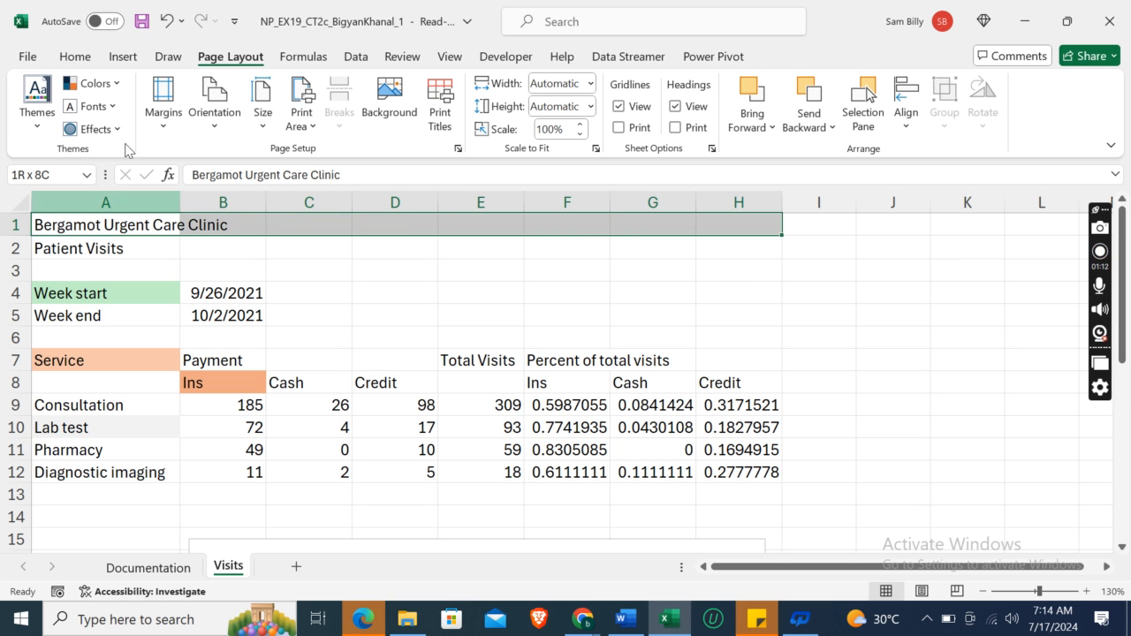
{"action": "left_click", "coordinate": [74, 56]}
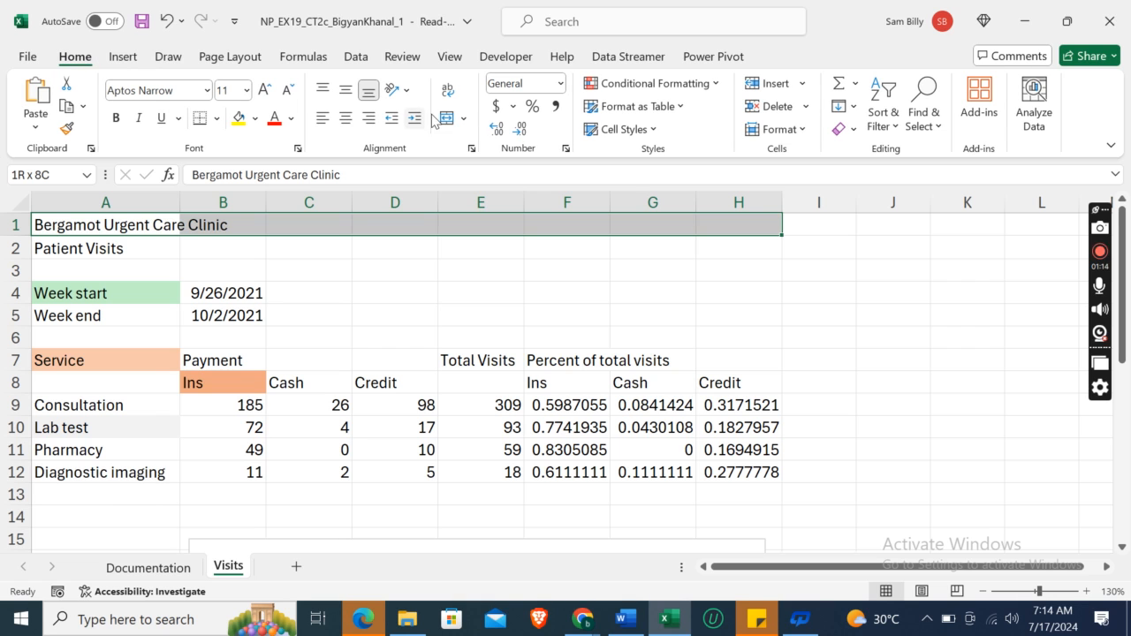
{"action": "mouse_move", "coordinate": [446, 118]}
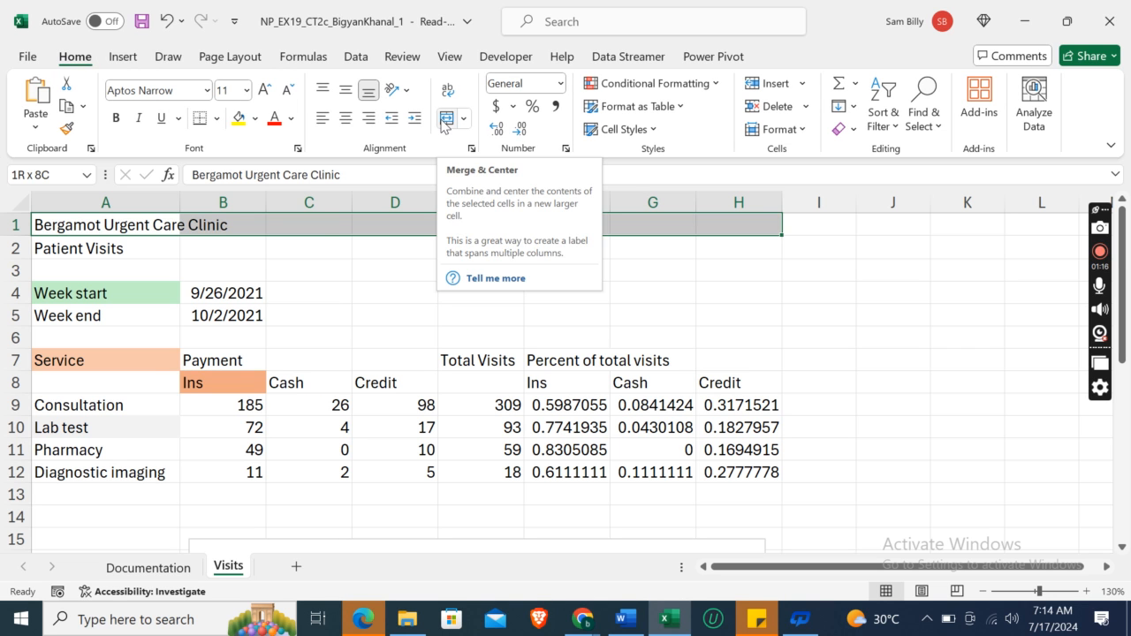
{"action": "left_click", "coordinate": [446, 118]}
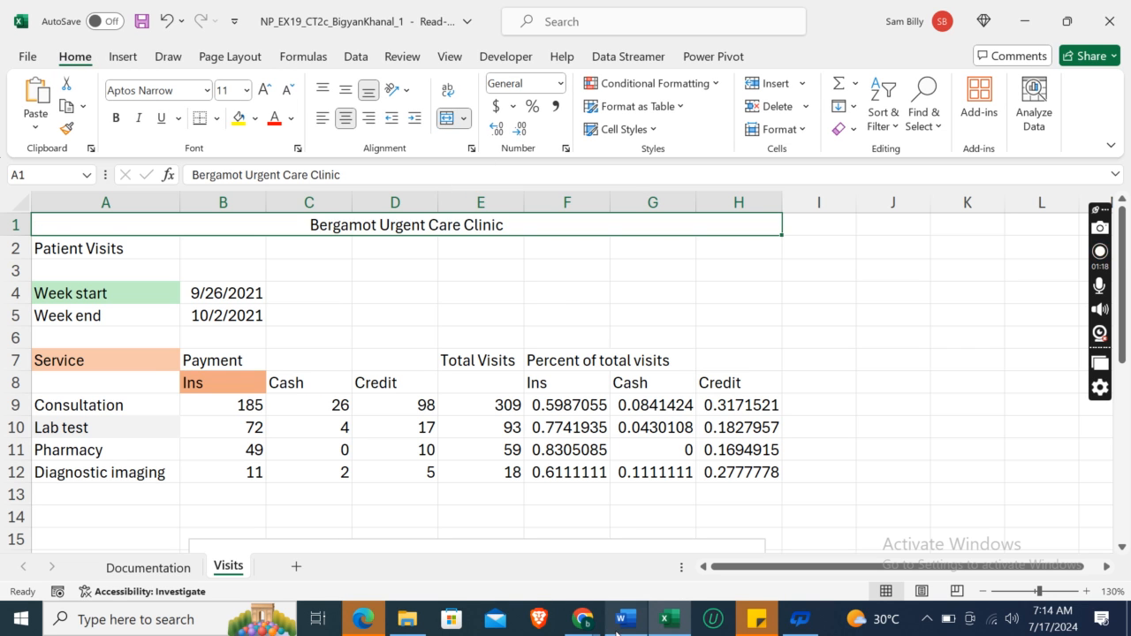
{"action": "left_click", "coordinate": [625, 617]}
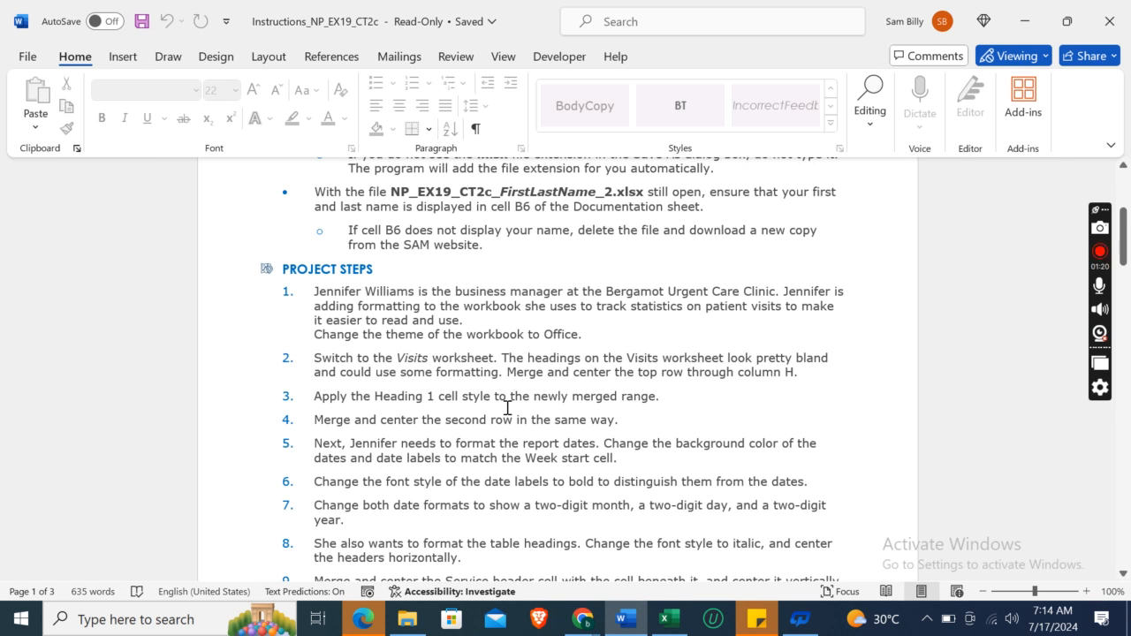
{"action": "mouse_move", "coordinate": [667, 618]}
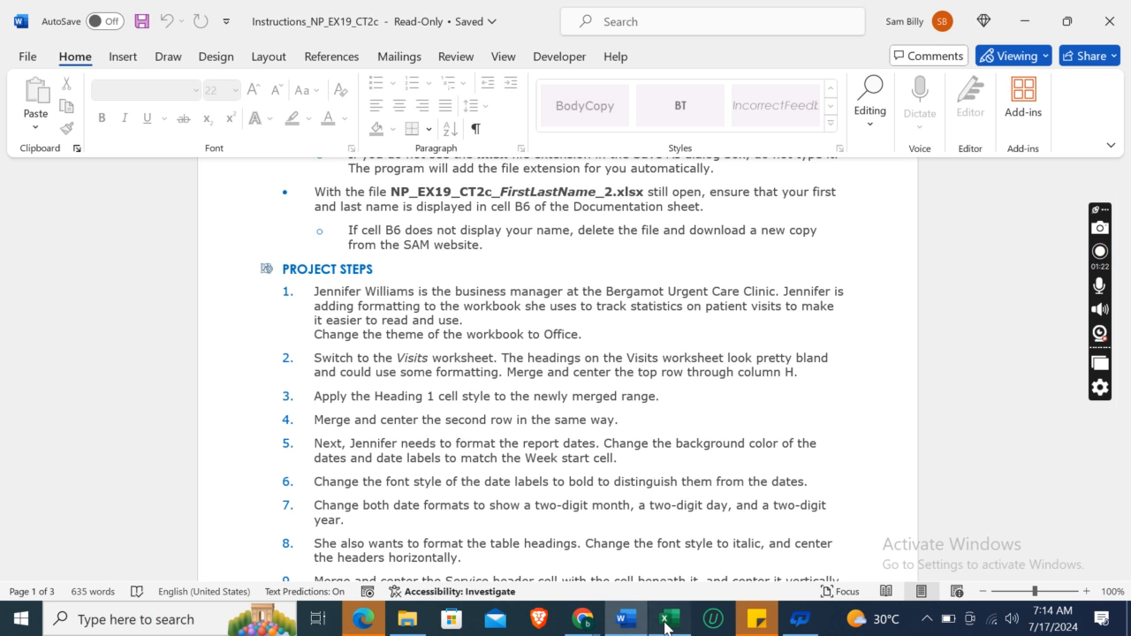
Step: Give the merged A1 clinic title the Heading 1 cell style
{"action": "left_click", "coordinate": [667, 618]}
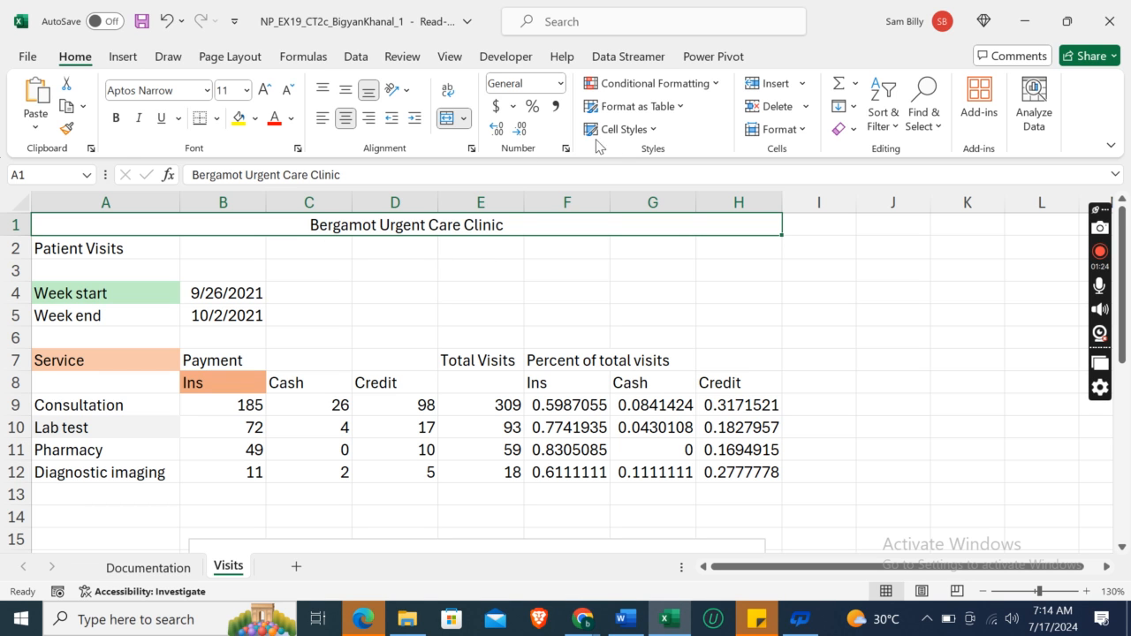
{"action": "mouse_move", "coordinate": [621, 129]}
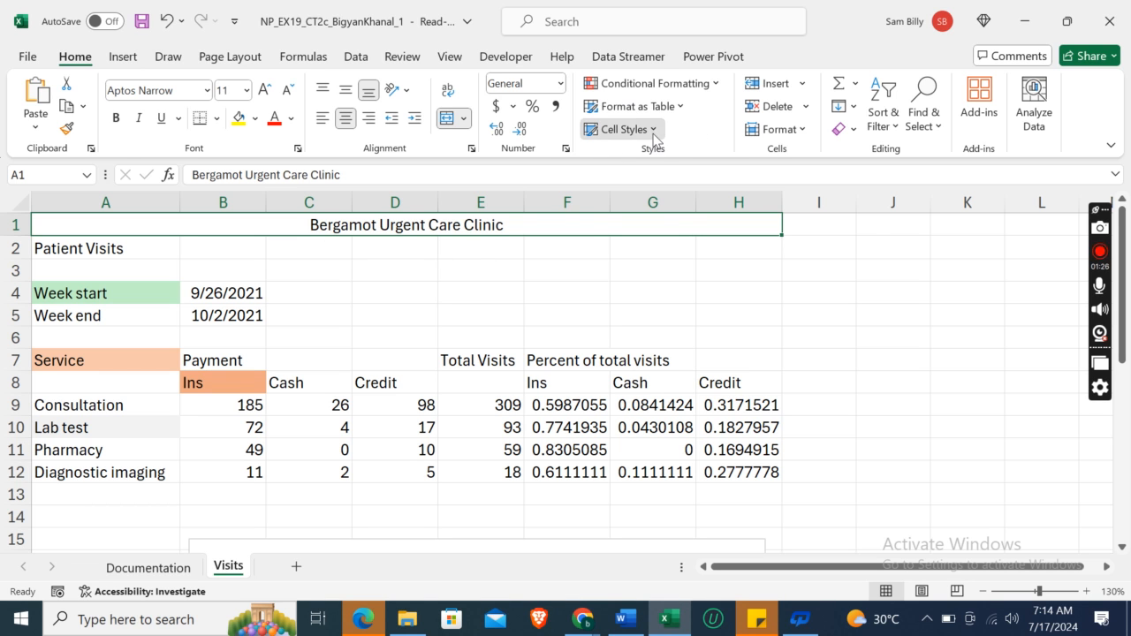
{"action": "left_click", "coordinate": [621, 129]}
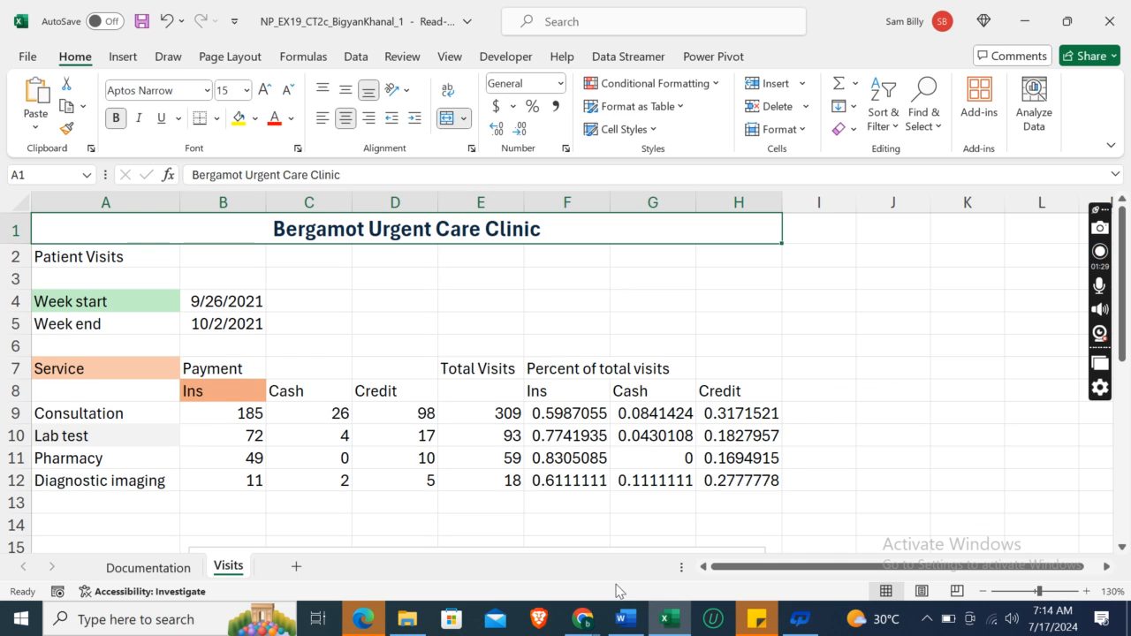
{"action": "left_click", "coordinate": [624, 617]}
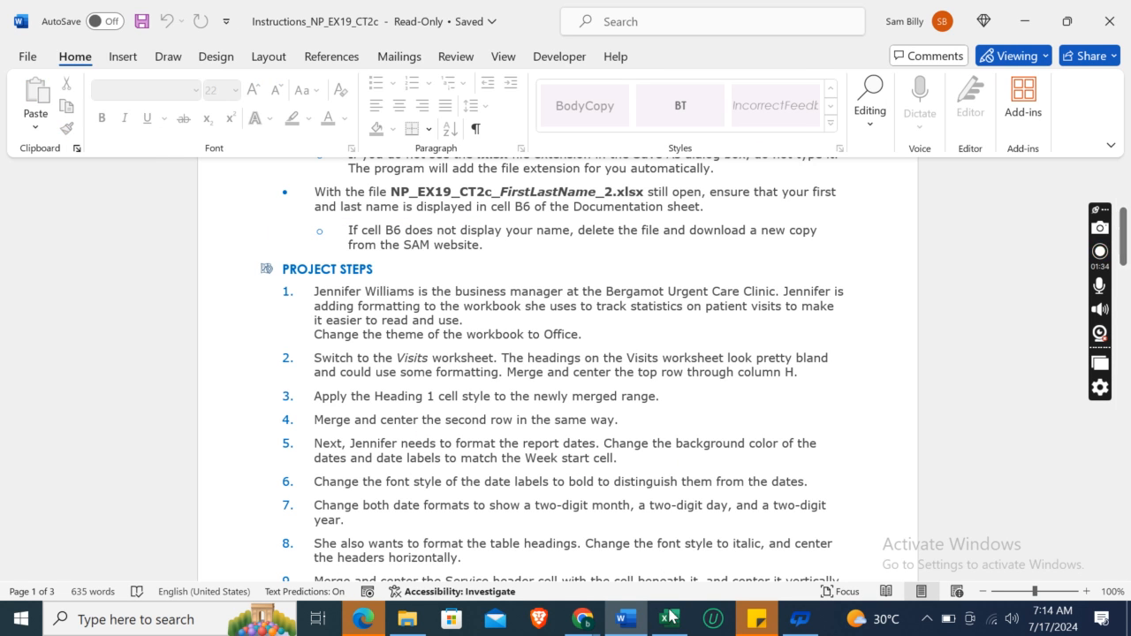
Step: Merge and center the Patient Visits subtitle across A2:H2, checking the instructions
{"action": "left_click", "coordinate": [668, 618]}
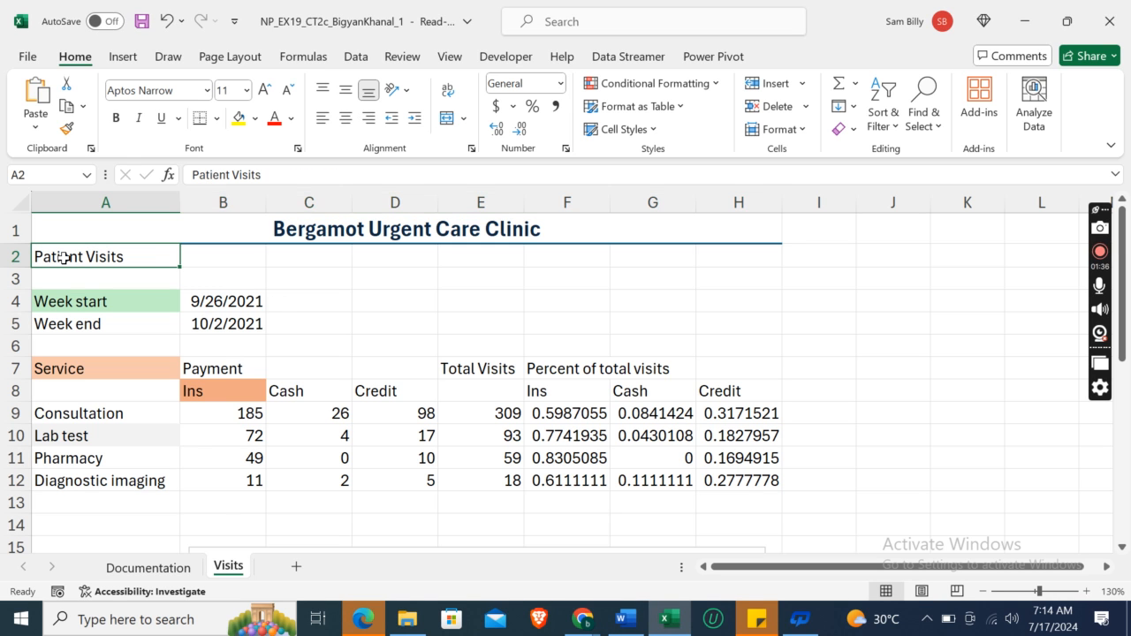
{"action": "left_click_drag", "start_coordinate": [105, 257], "coordinate": [739, 256]}
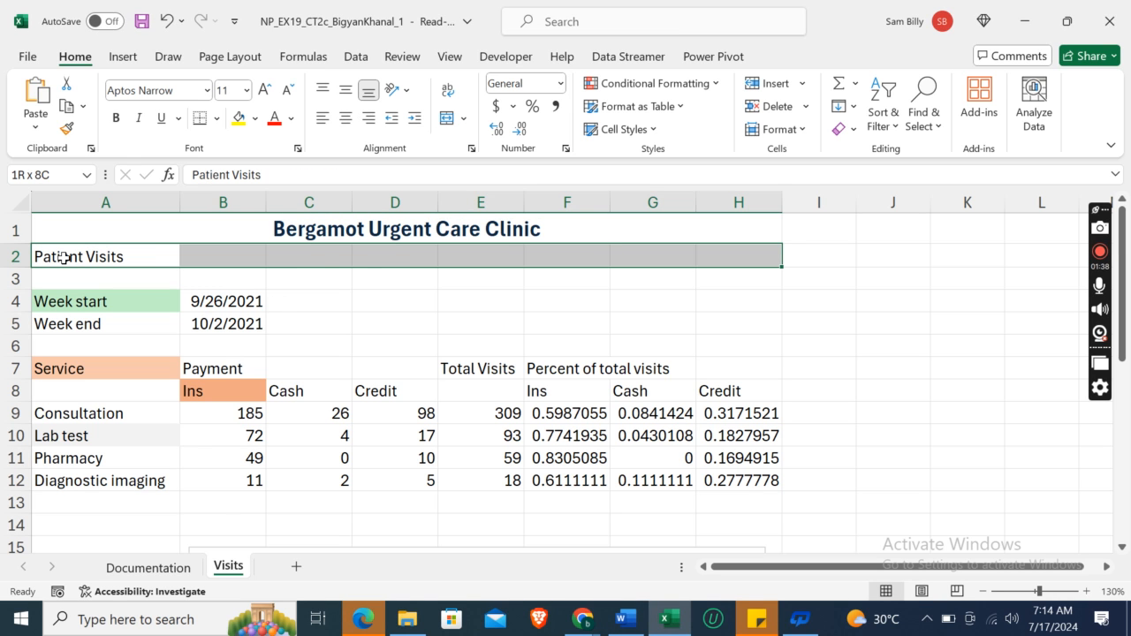
{"action": "mouse_move", "coordinate": [447, 118]}
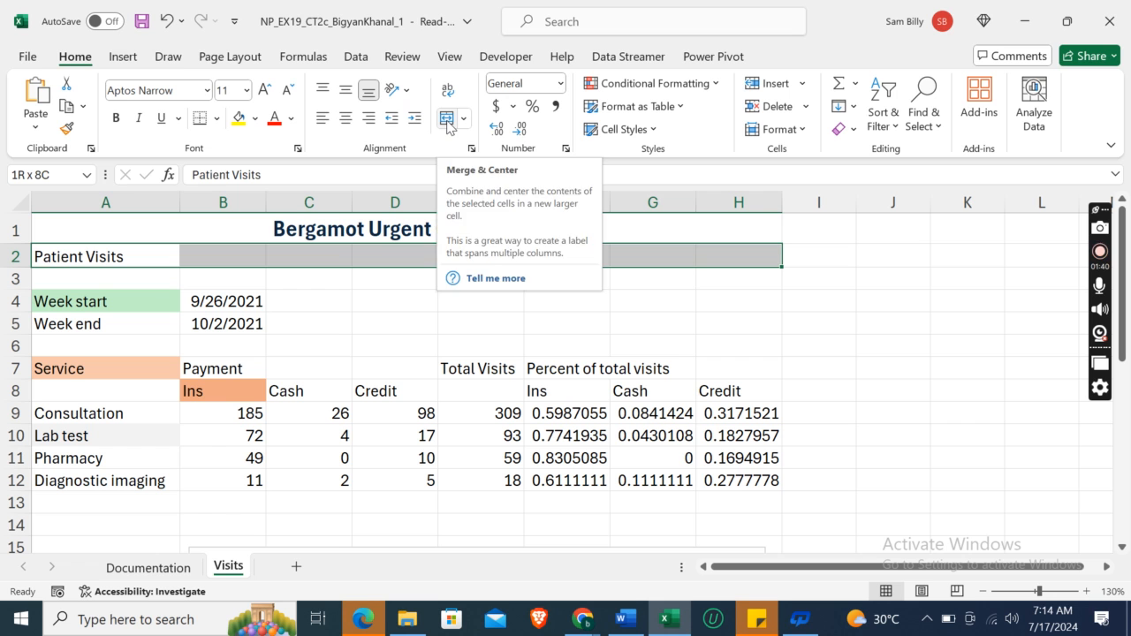
{"action": "left_click", "coordinate": [448, 118]}
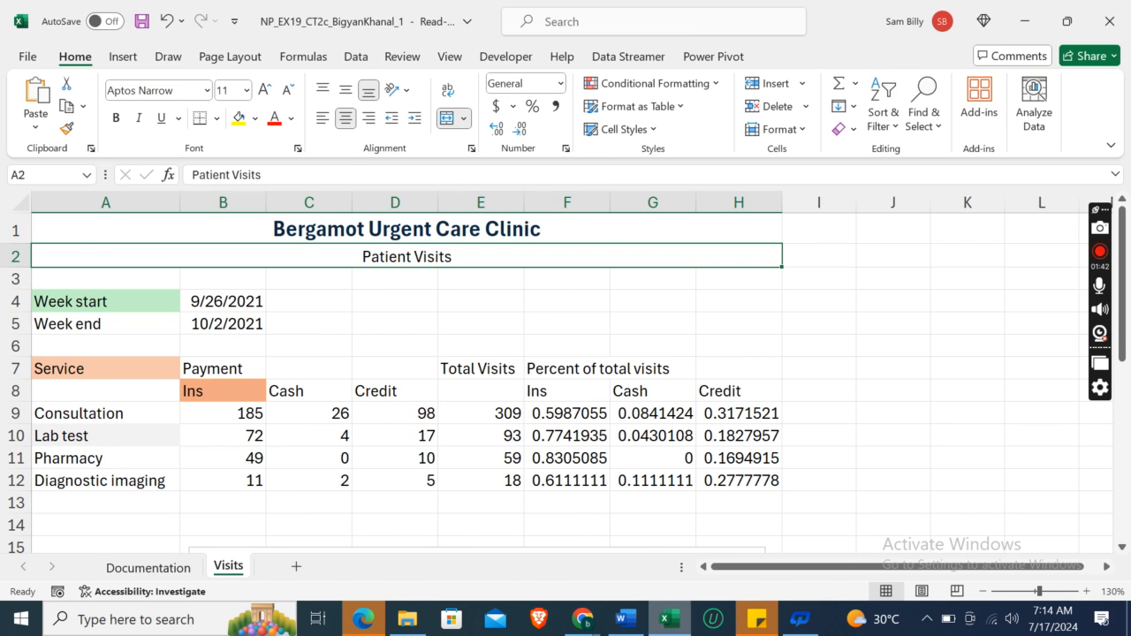
{"action": "left_click", "coordinate": [624, 619]}
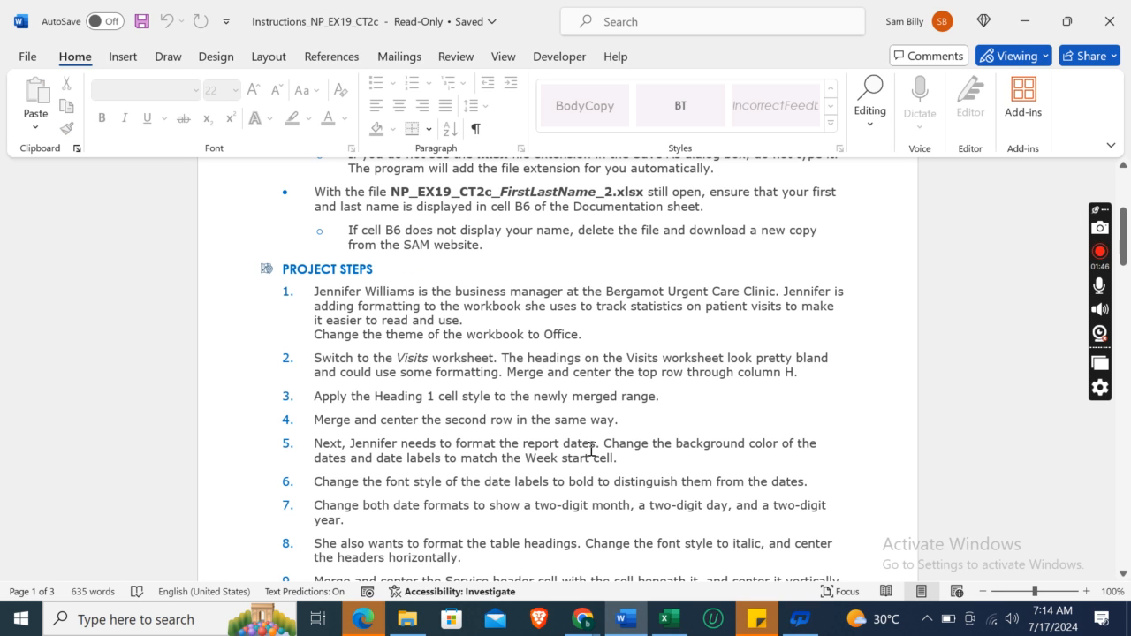
{"action": "mouse_move", "coordinate": [428, 480]}
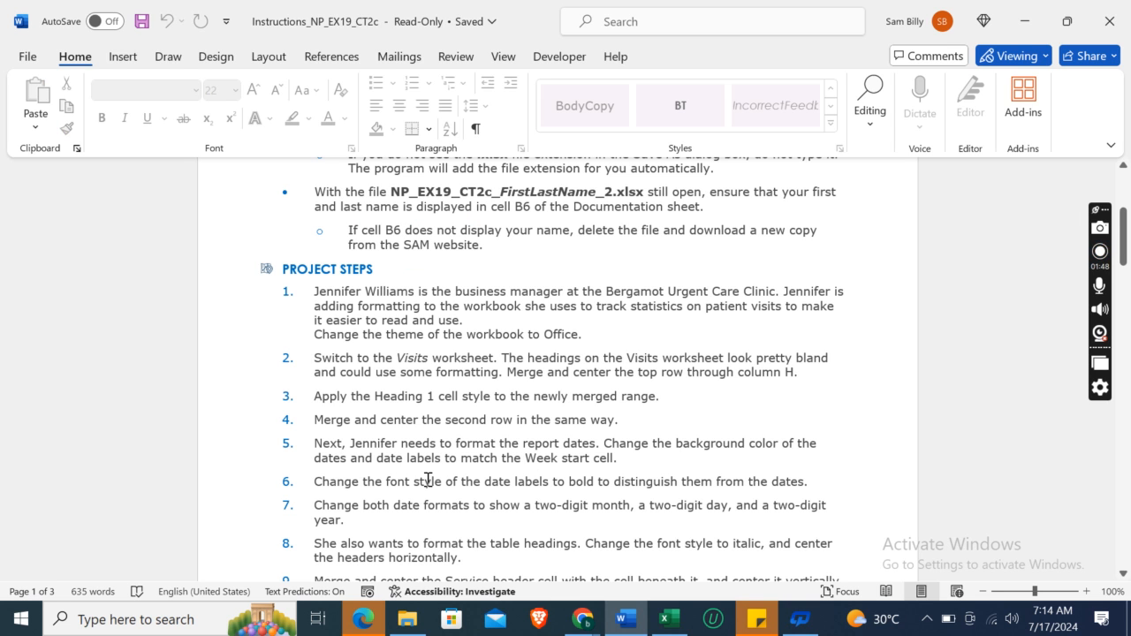
{"action": "mouse_move", "coordinate": [618, 505]}
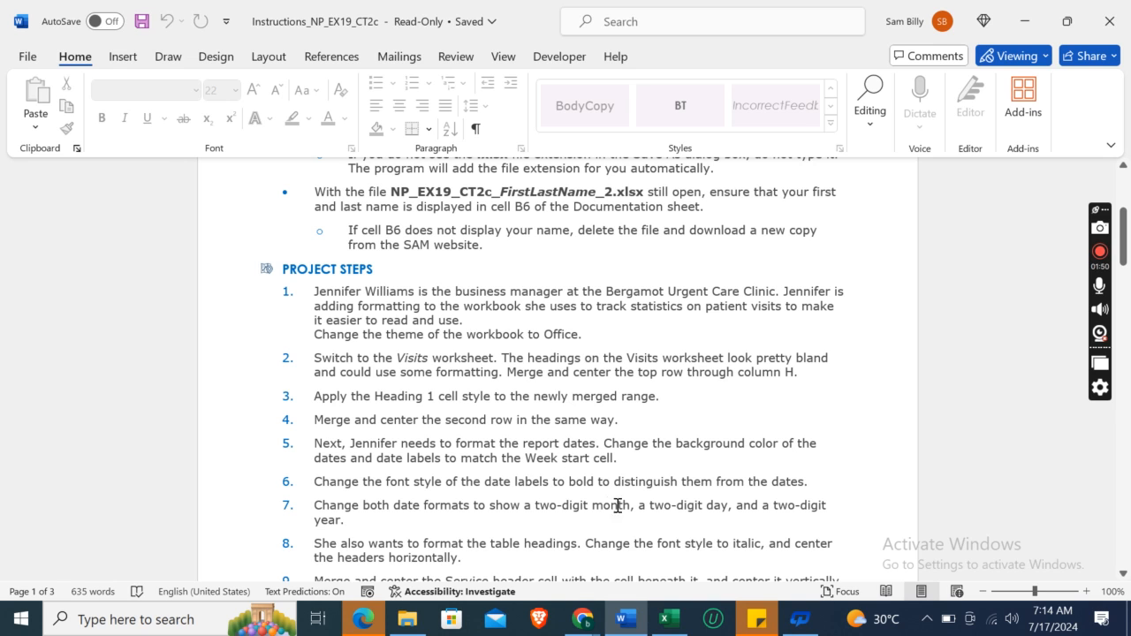
{"action": "left_click", "coordinate": [666, 618]}
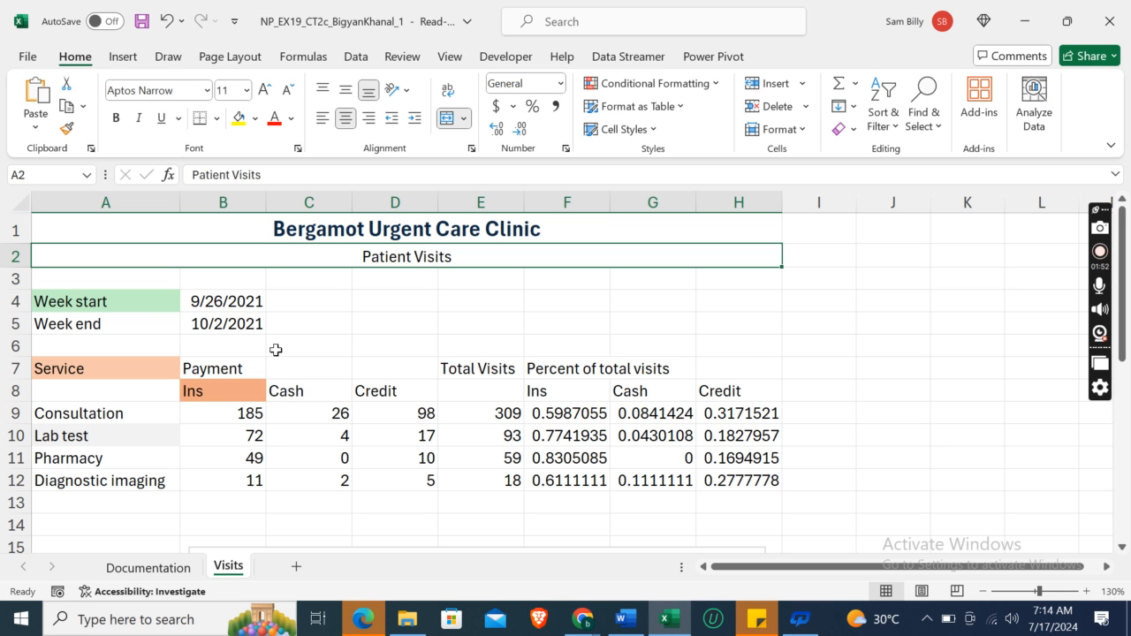
Step: Fill A4:B5 with the light green used by the Week start cell
{"action": "left_click", "coordinate": [105, 300]}
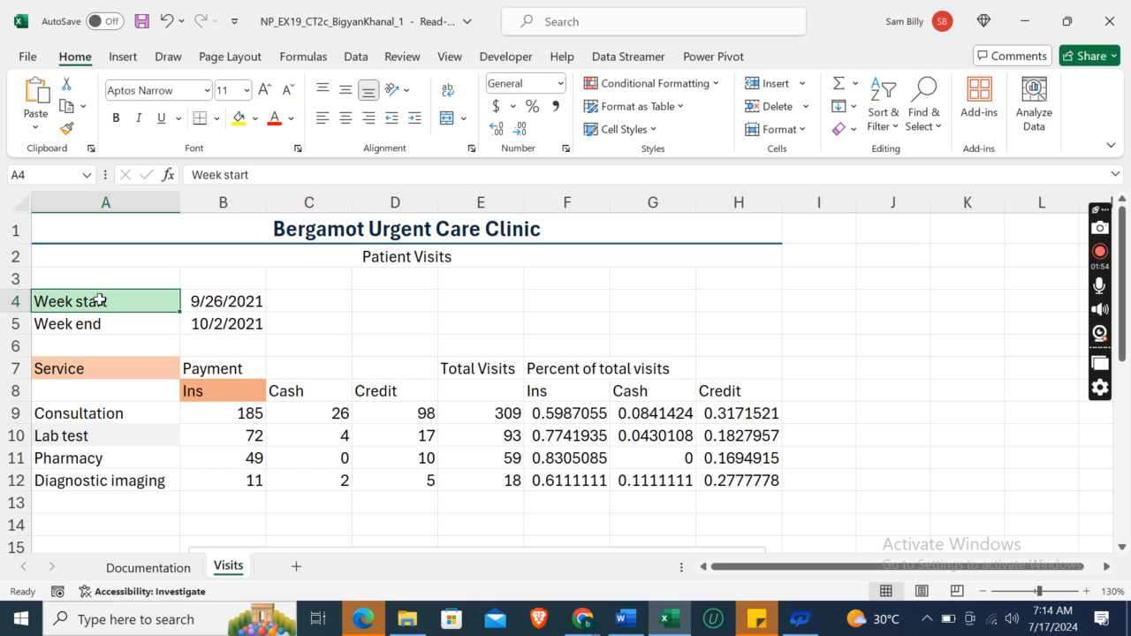
{"action": "left_click_drag", "start_coordinate": [106, 300], "coordinate": [222, 324]}
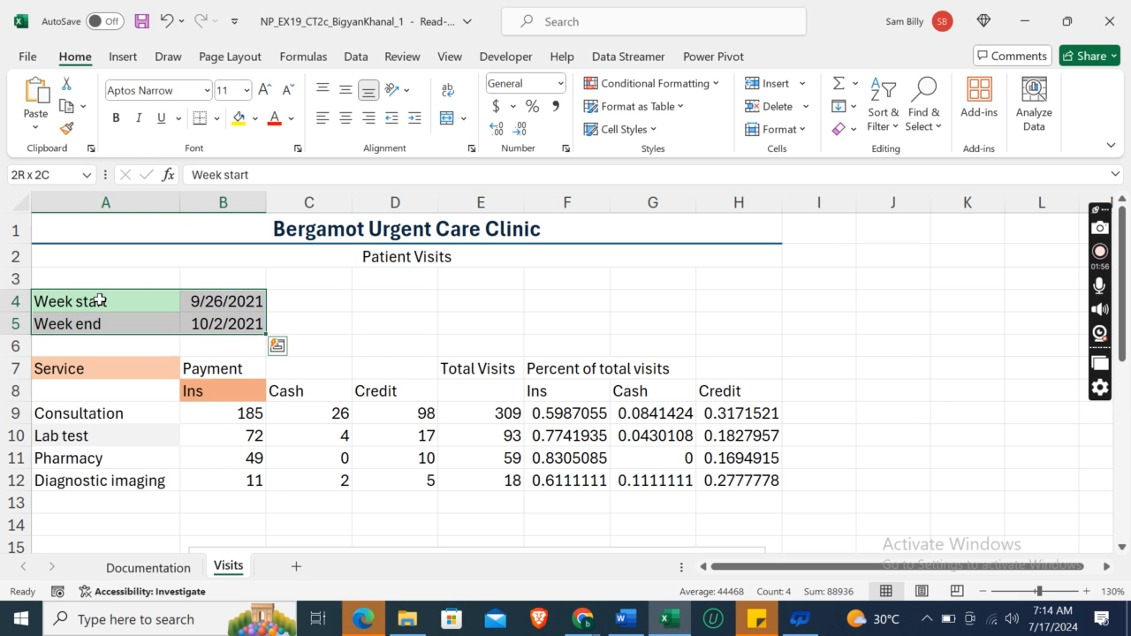
{"action": "left_click", "coordinate": [106, 301]}
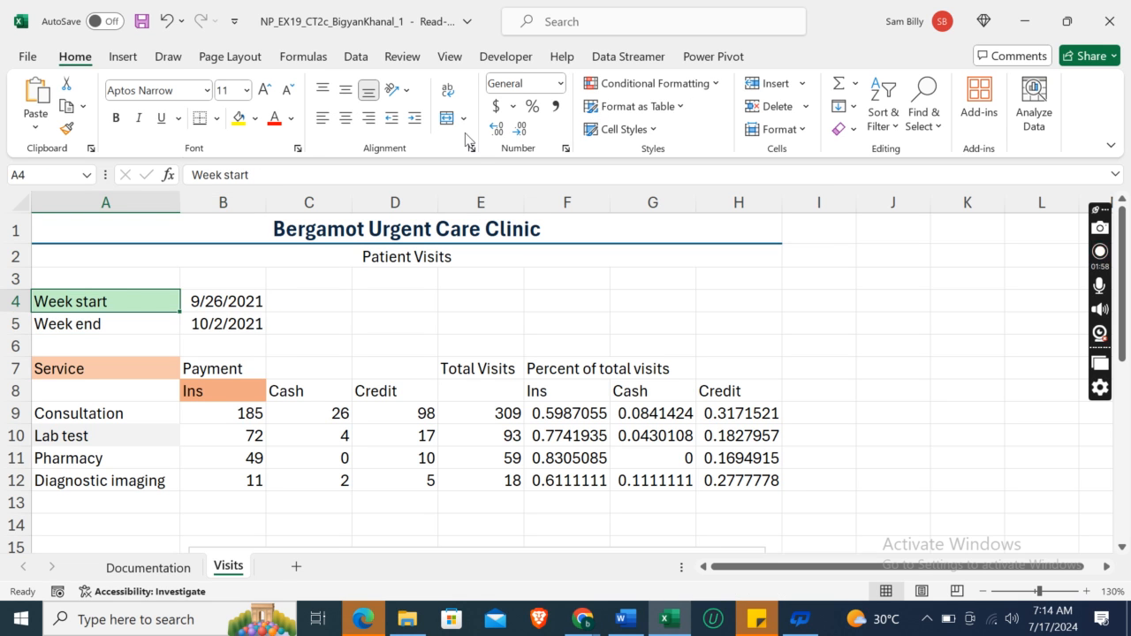
{"action": "left_click", "coordinate": [255, 118]}
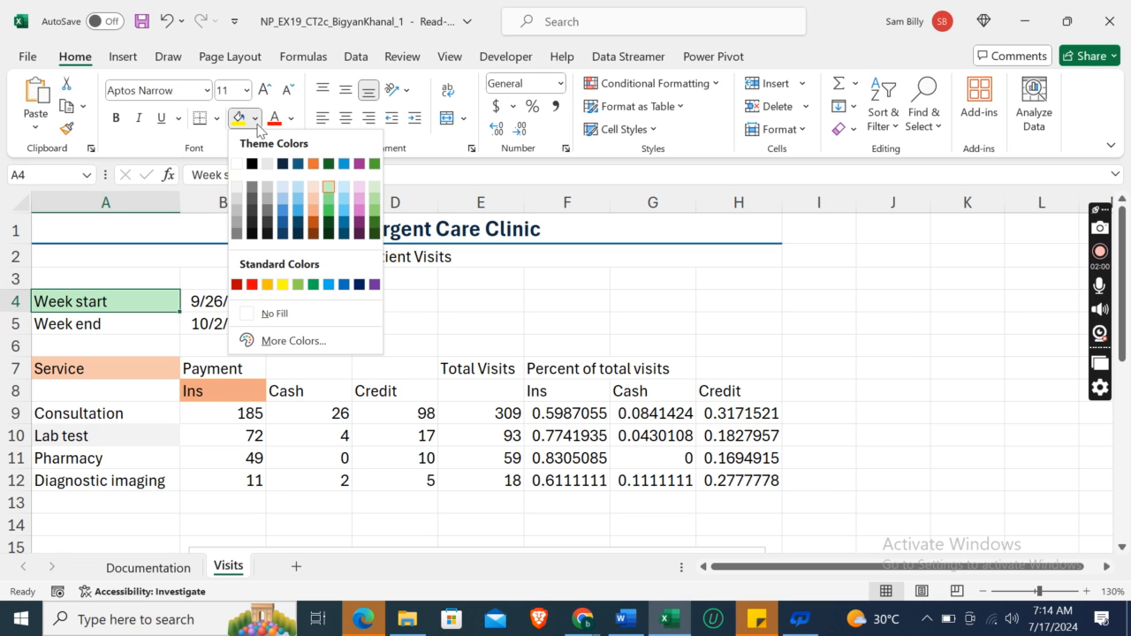
{"action": "mouse_move", "coordinate": [329, 186]}
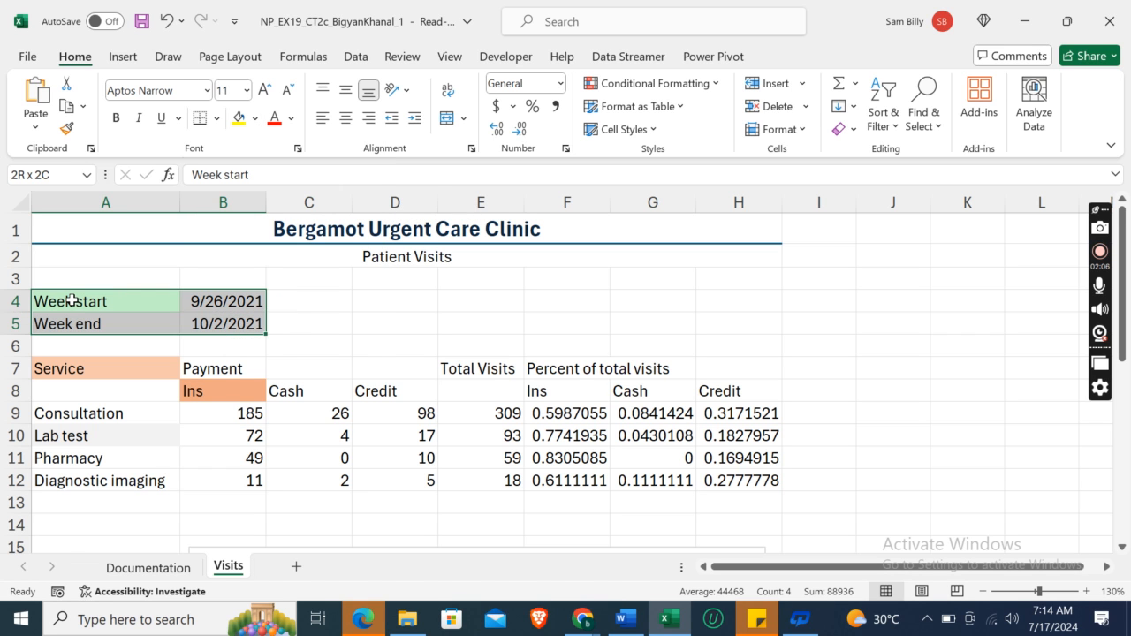
{"action": "left_click", "coordinate": [257, 118]}
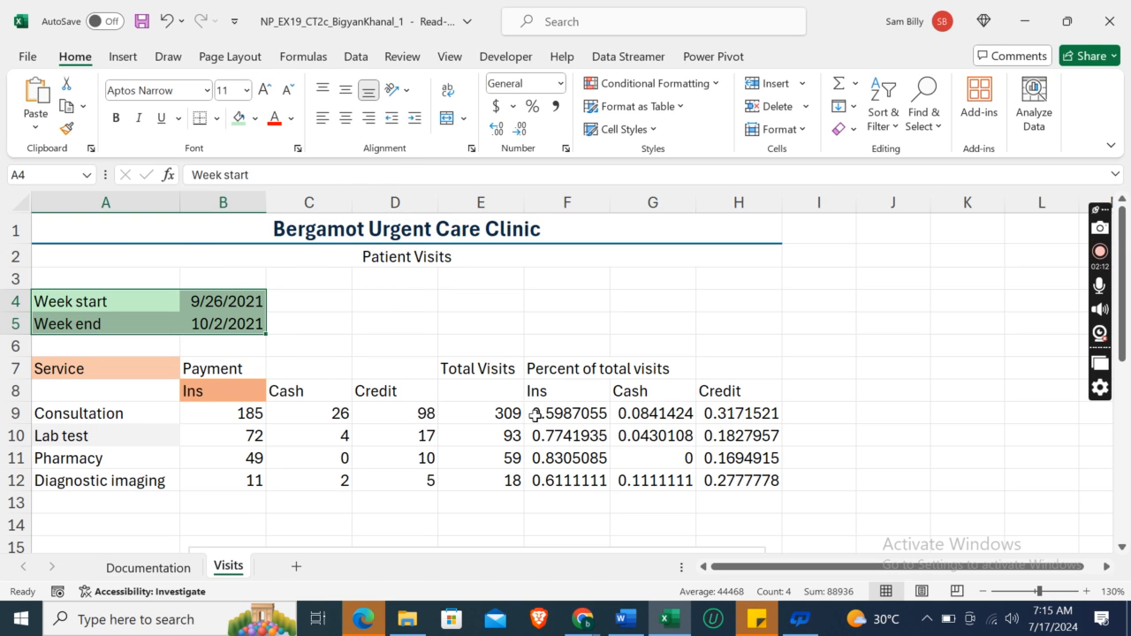
{"action": "left_click", "coordinate": [623, 618]}
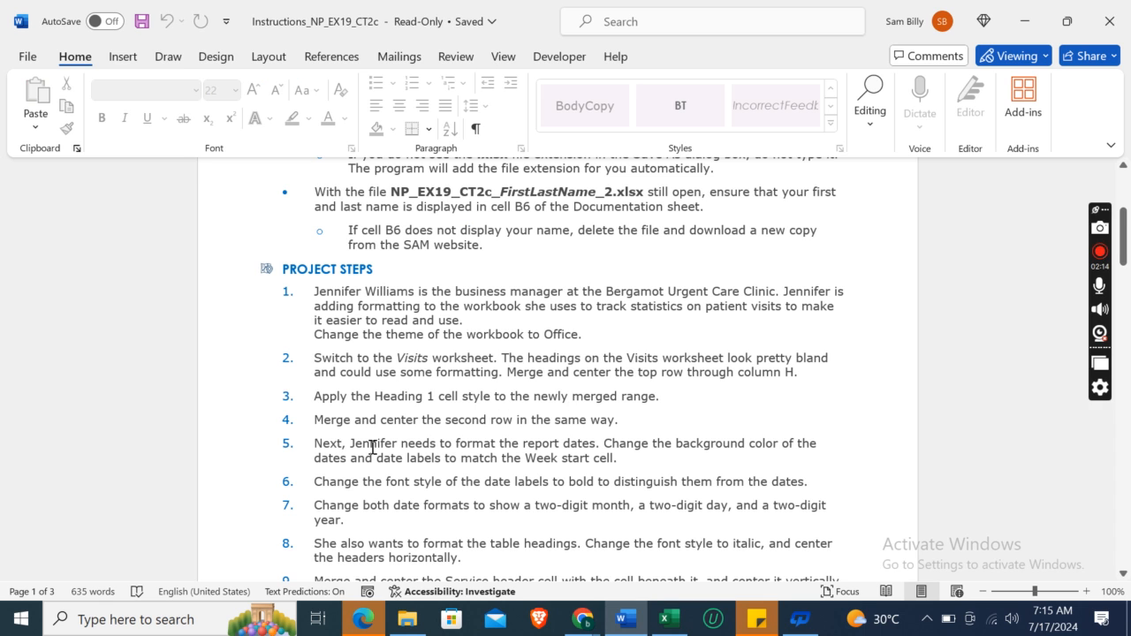
{"action": "mouse_move", "coordinate": [373, 502]}
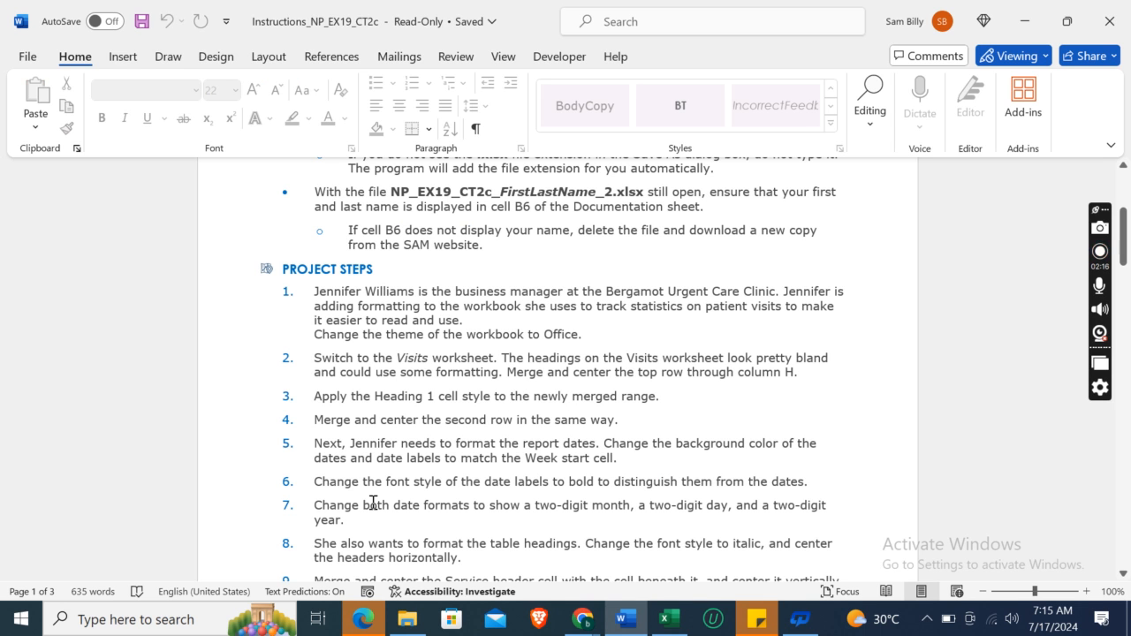
{"action": "mouse_move", "coordinate": [626, 484]}
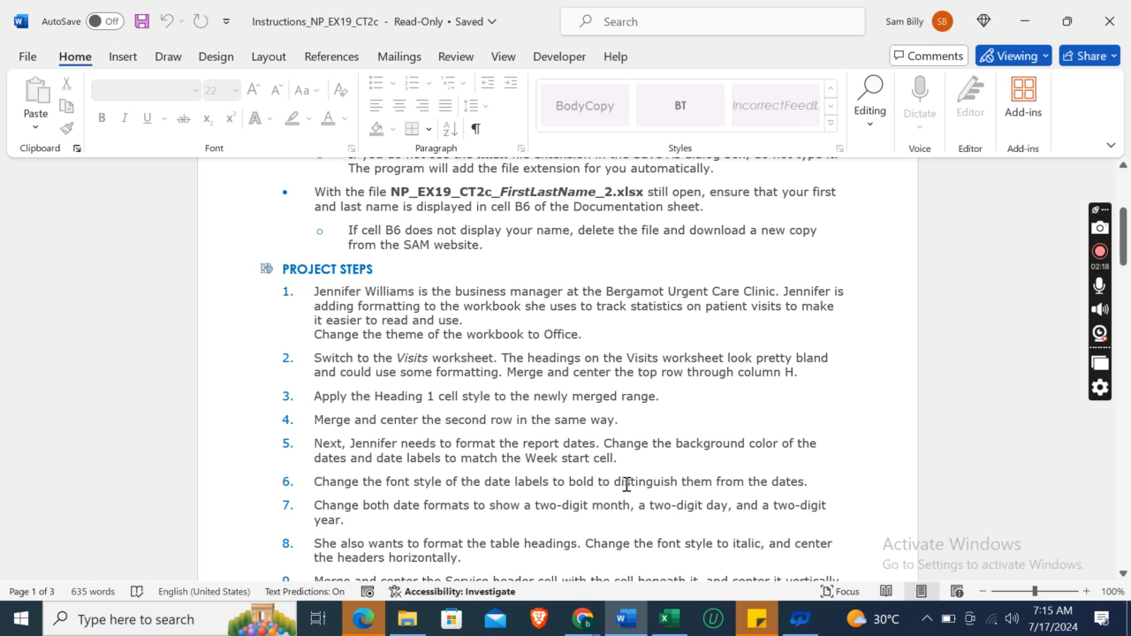
{"action": "mouse_move", "coordinate": [687, 485]}
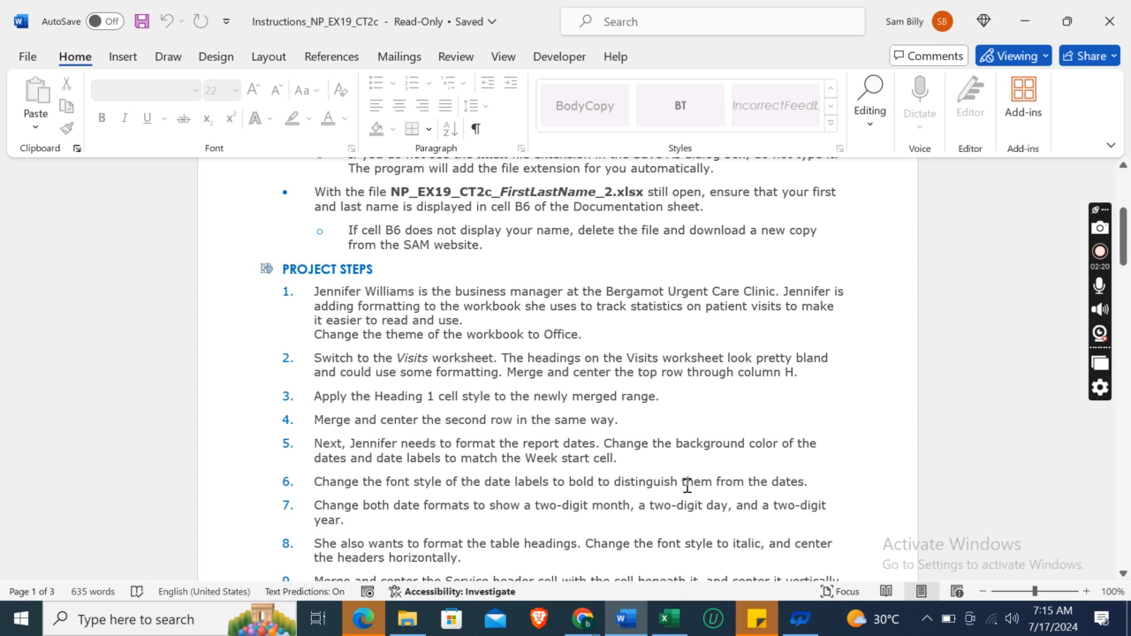
{"action": "mouse_move", "coordinate": [673, 613]}
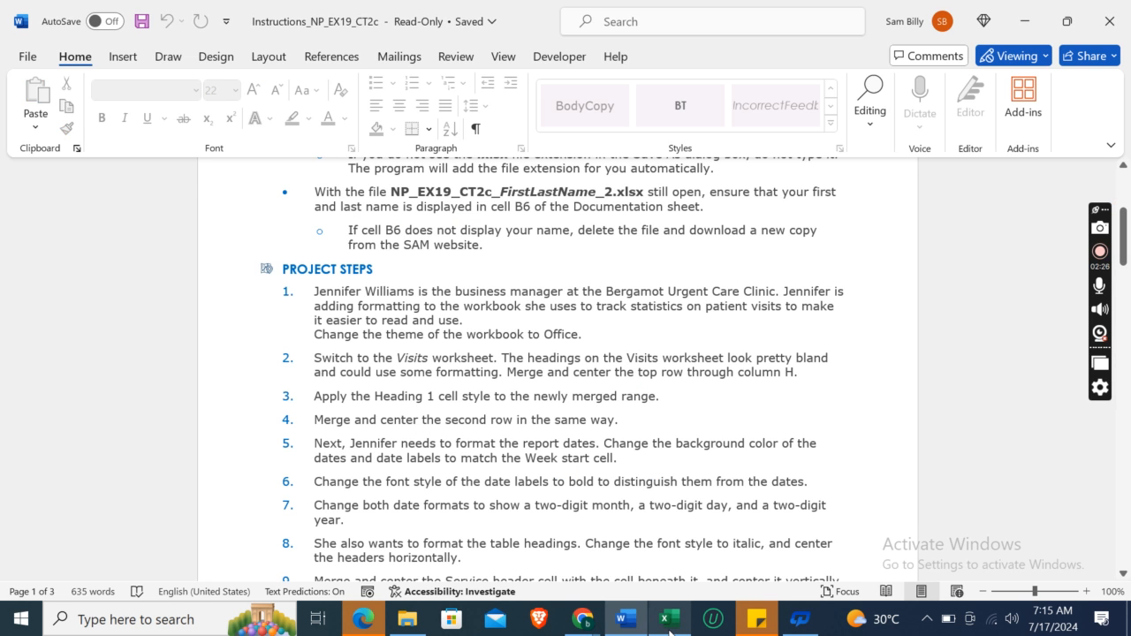
Step: Return to the Visits worksheet after reading the date-label bolding steps
{"action": "left_click", "coordinate": [667, 618]}
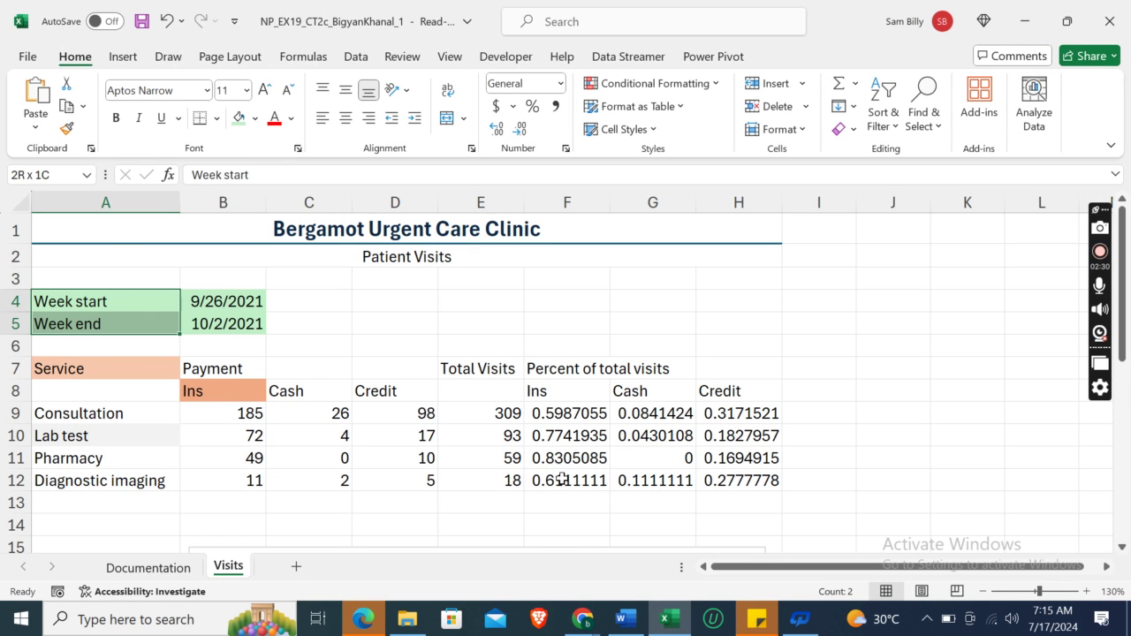
Step: Bold the Week start and Week end labels in A4:A5 and check the result
{"action": "left_click", "coordinate": [624, 618]}
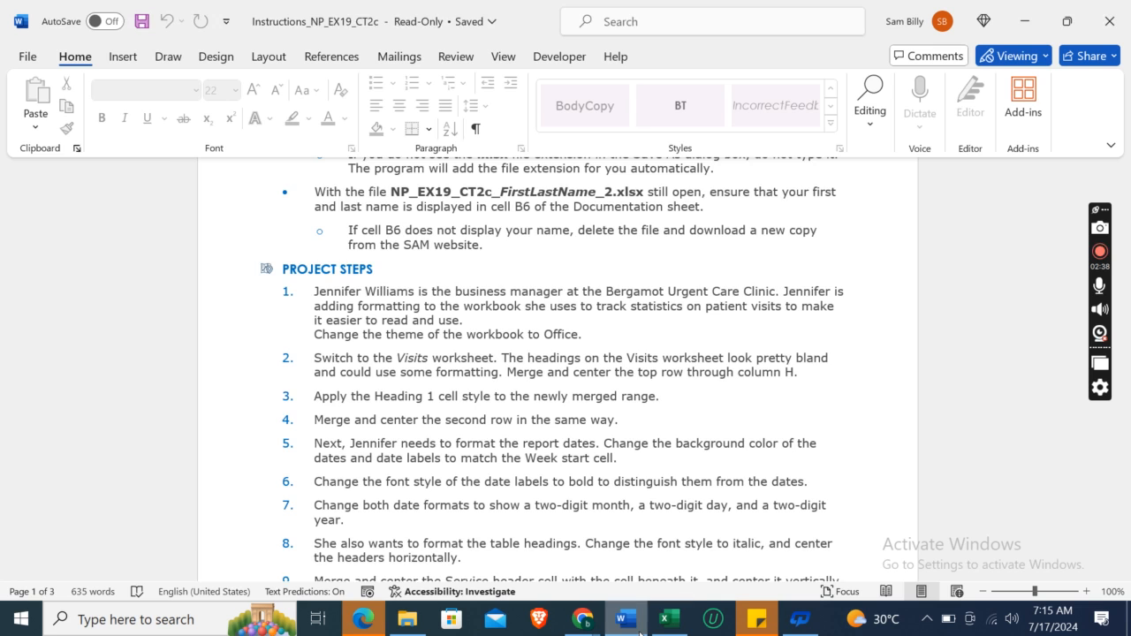
{"action": "left_click", "coordinate": [666, 618]}
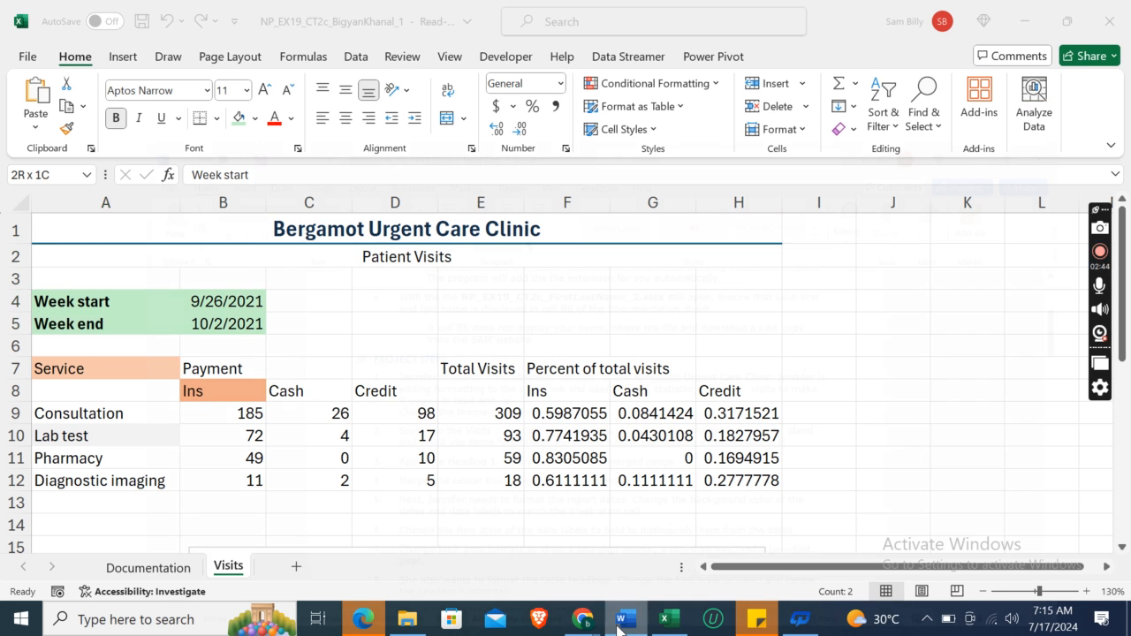
{"action": "left_click", "coordinate": [624, 618]}
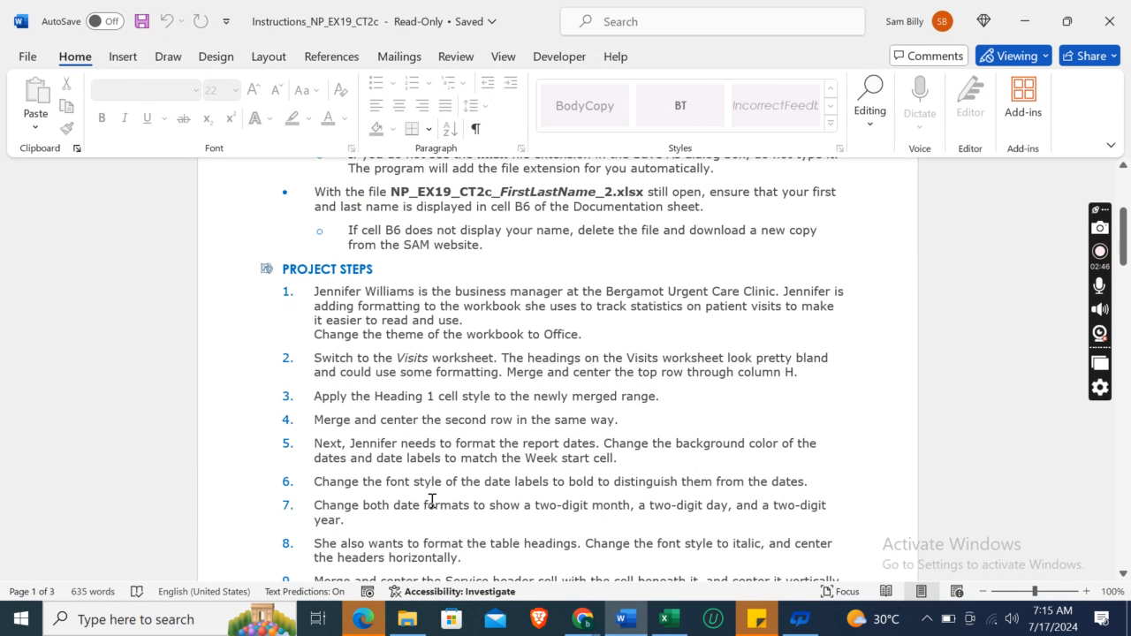
{"action": "mouse_move", "coordinate": [400, 519]}
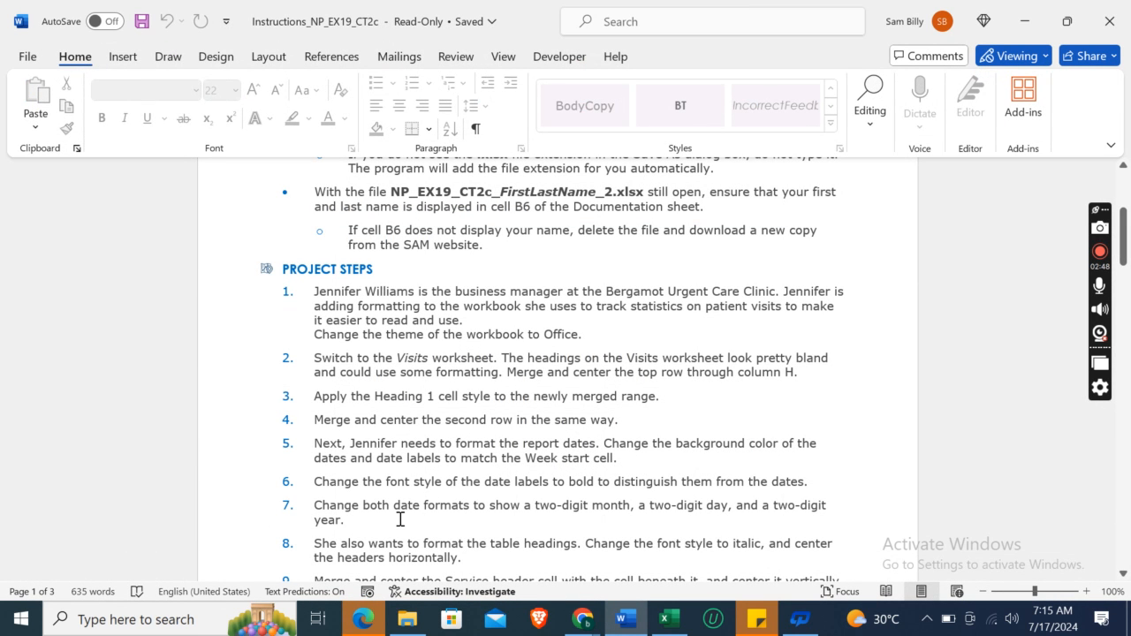
{"action": "mouse_move", "coordinate": [343, 520]}
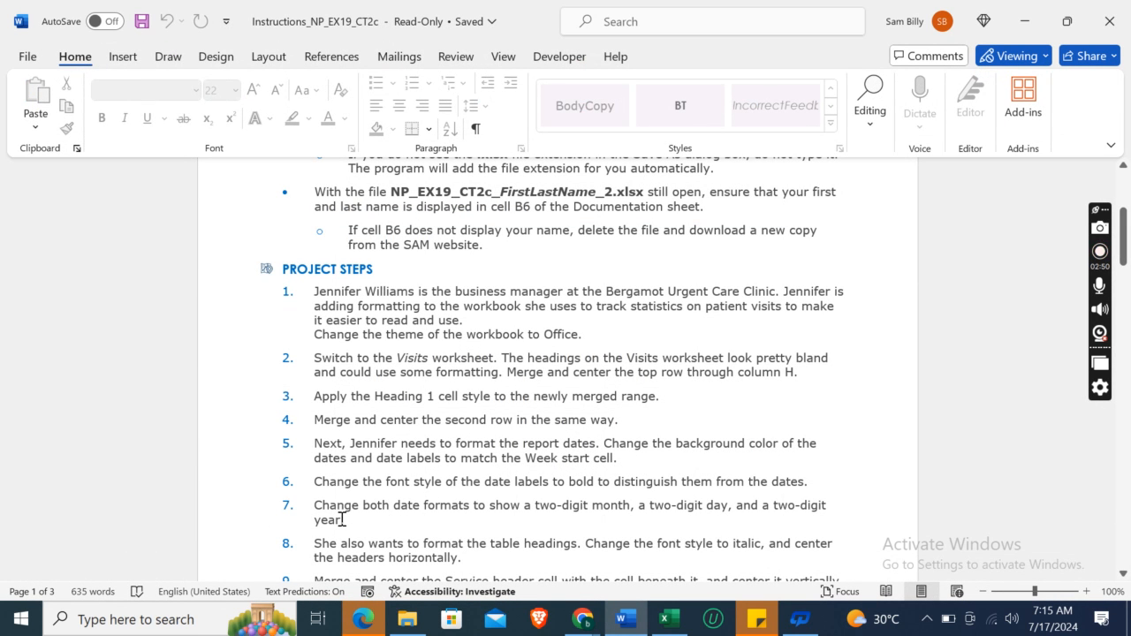
{"action": "mouse_move", "coordinate": [576, 513]}
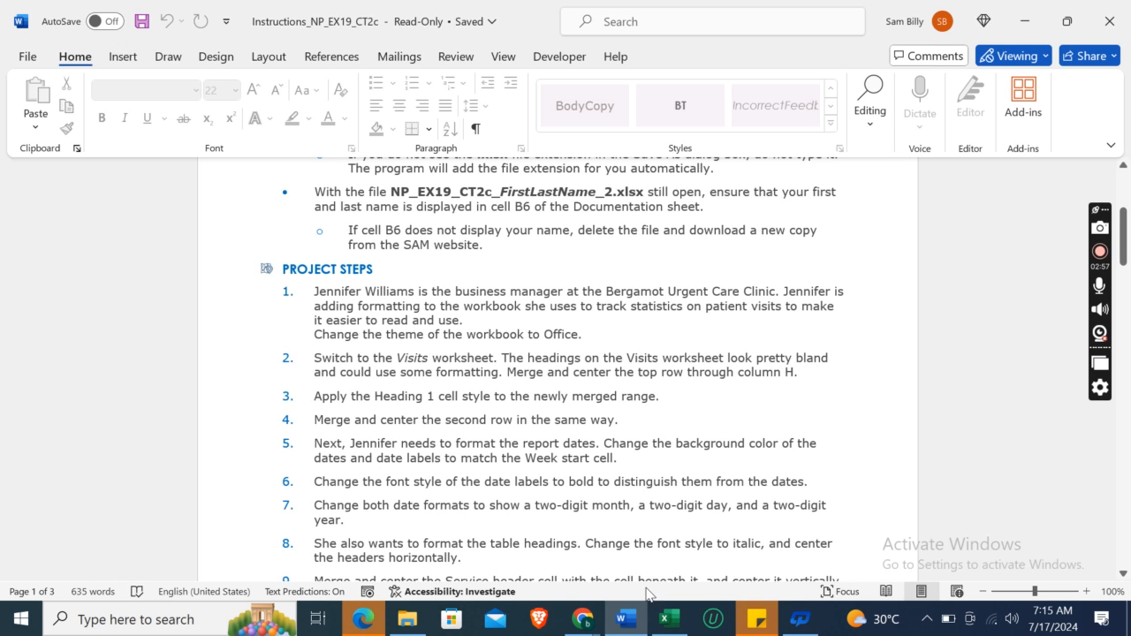
Step: Format B4:B5 with the 03/14/12 date type, showing 09/26/21 and 10/02/21
{"action": "left_click", "coordinate": [666, 619]}
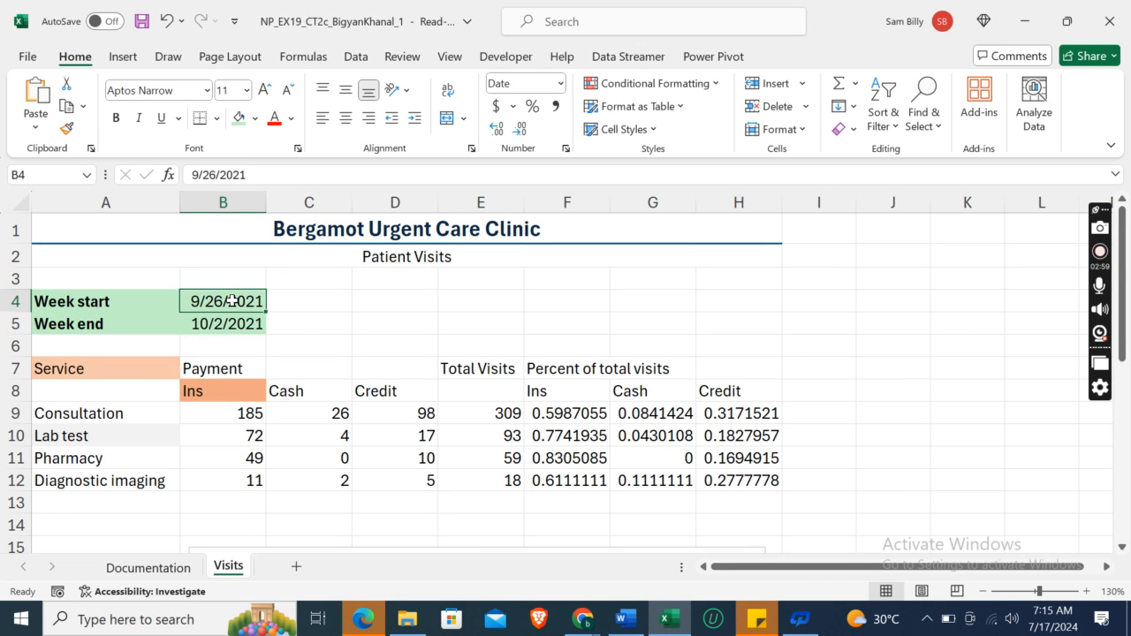
{"action": "left_click_drag", "start_coordinate": [223, 301], "coordinate": [223, 324]}
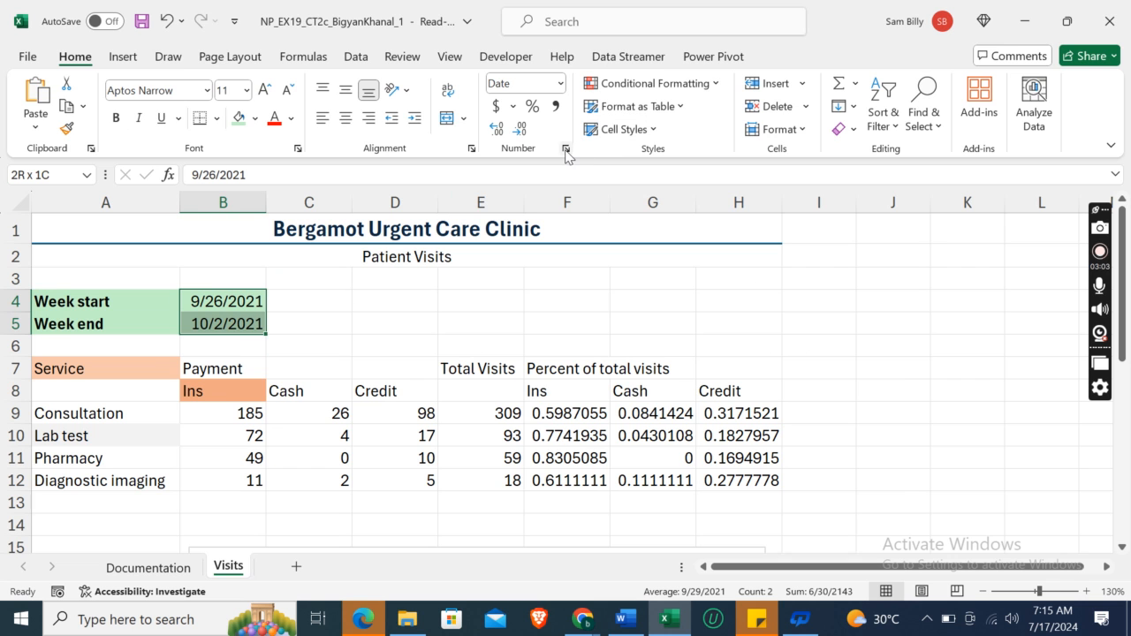
{"action": "left_click", "coordinate": [565, 147]}
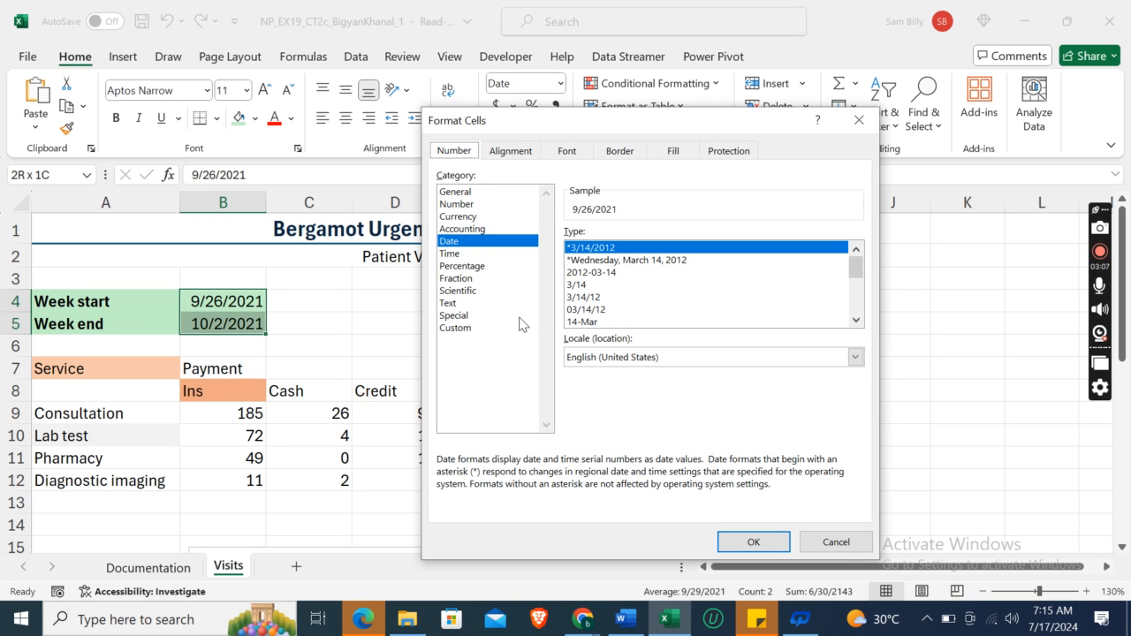
{"action": "mouse_move", "coordinate": [616, 314]}
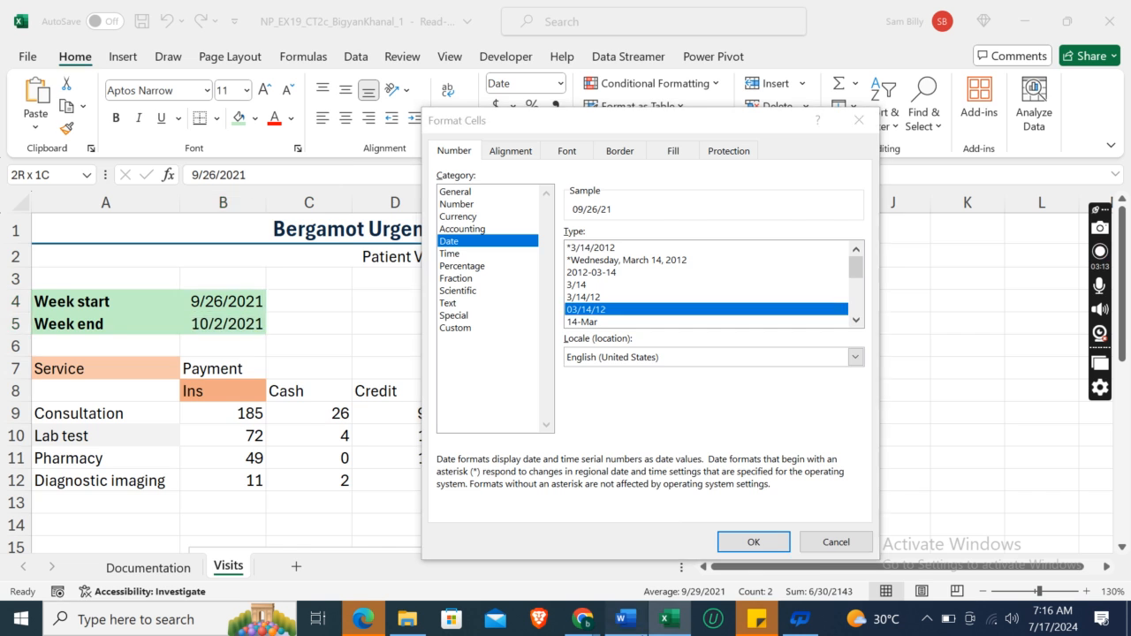
{"action": "left_click", "coordinate": [624, 617]}
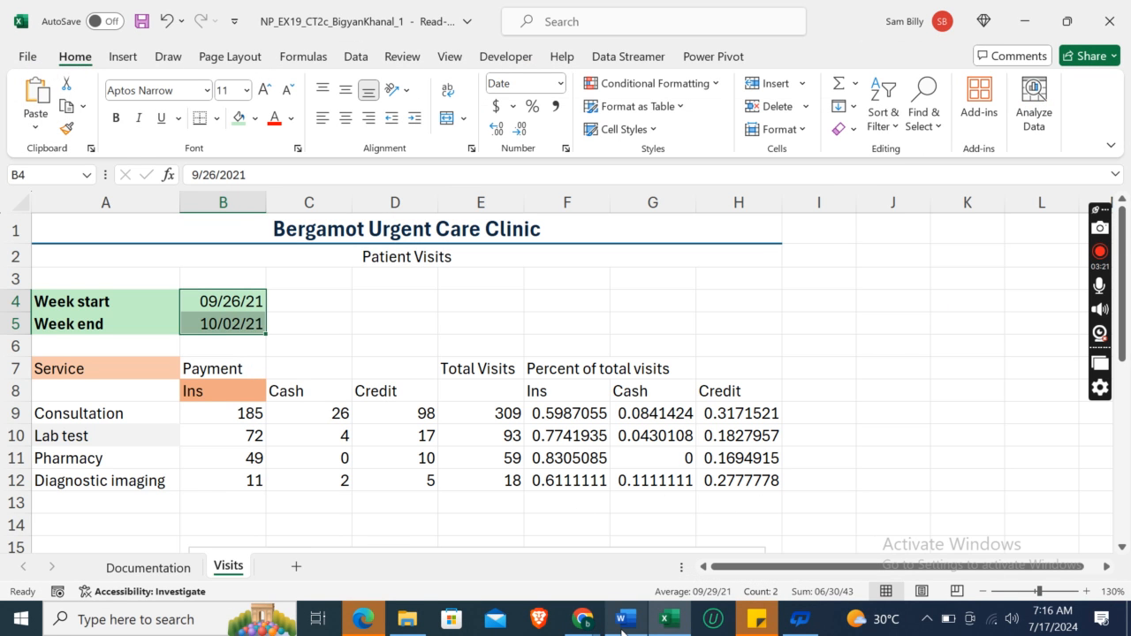
{"action": "left_click", "coordinate": [624, 617]}
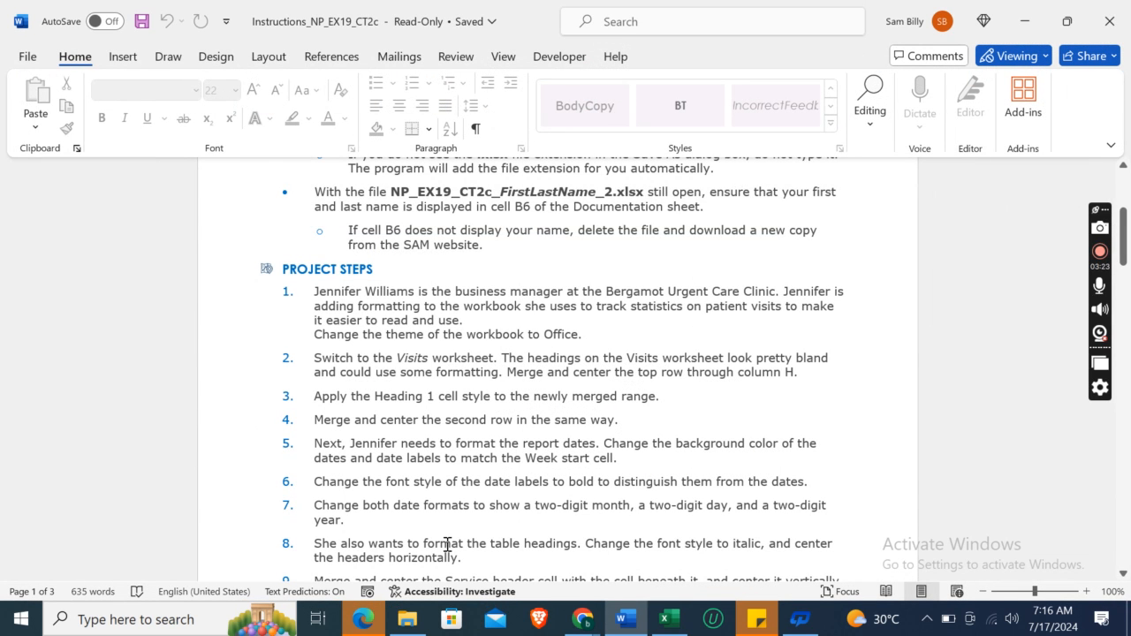
{"action": "mouse_move", "coordinate": [1077, 506]}
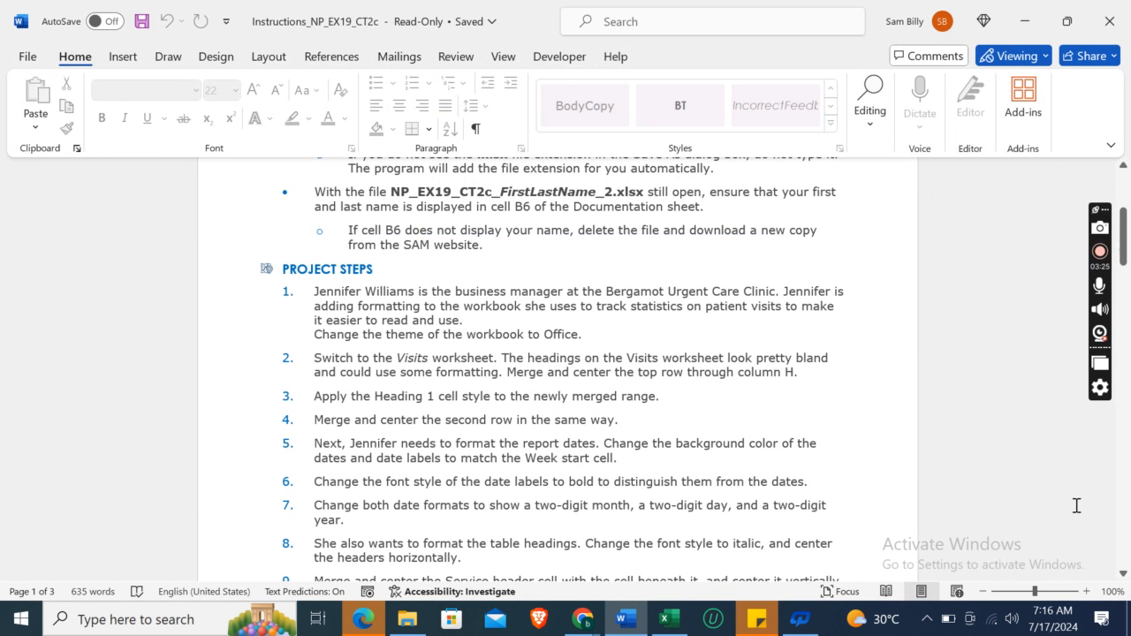
{"action": "scroll", "scroll_direction": "down", "scroll_amount": 3}
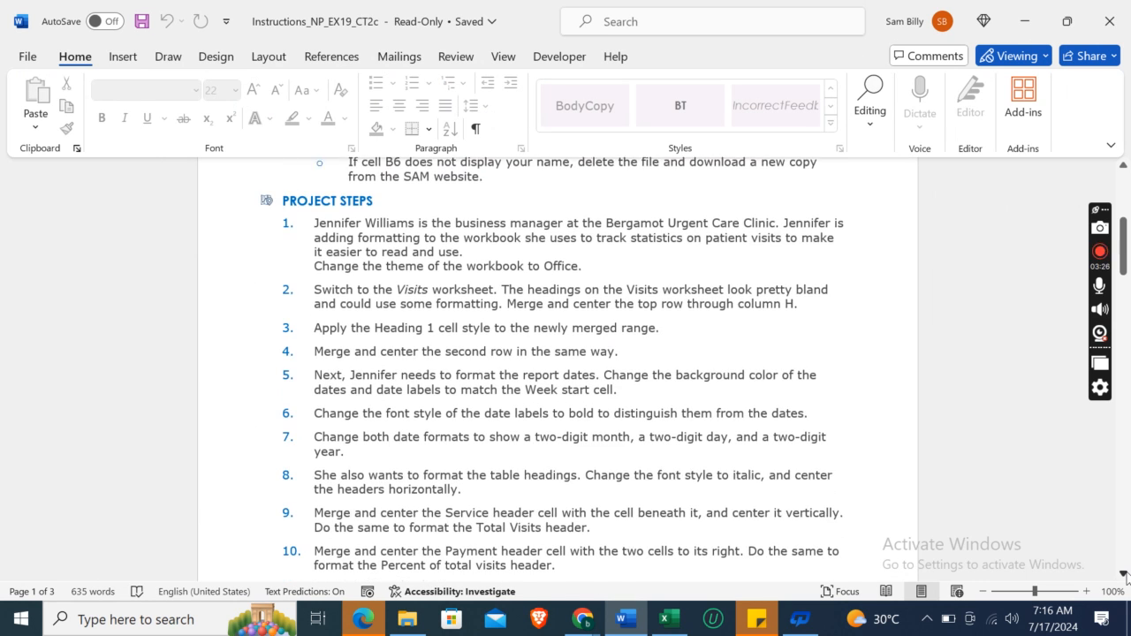
{"action": "scroll", "scroll_direction": "down", "scroll_amount": 3}
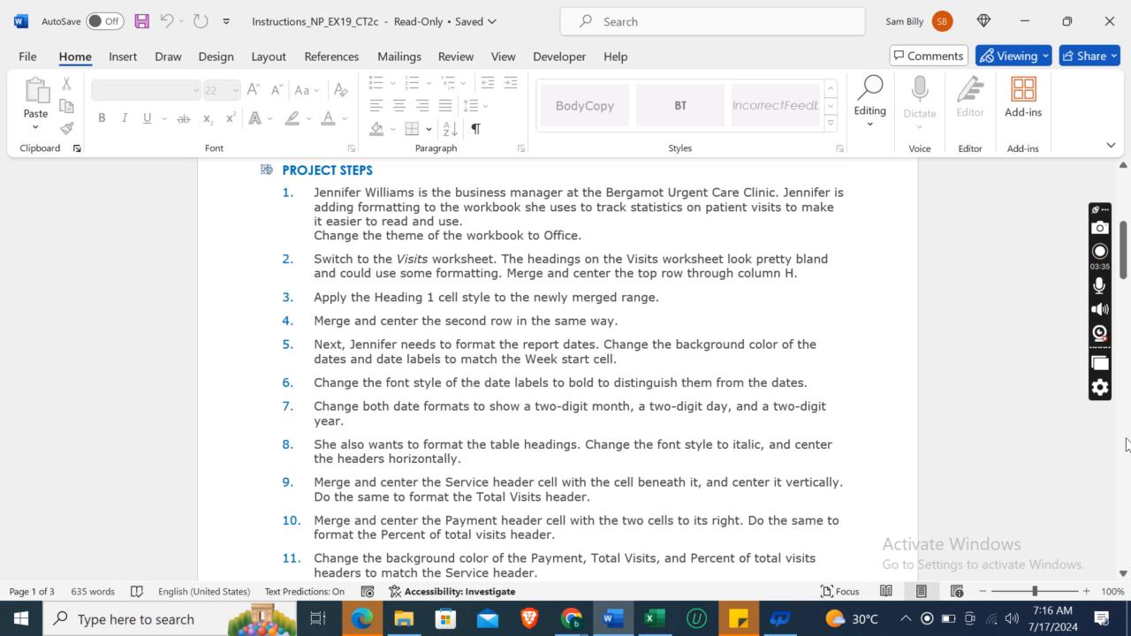
{"action": "scroll", "scroll_direction": "down", "scroll_amount": 3}
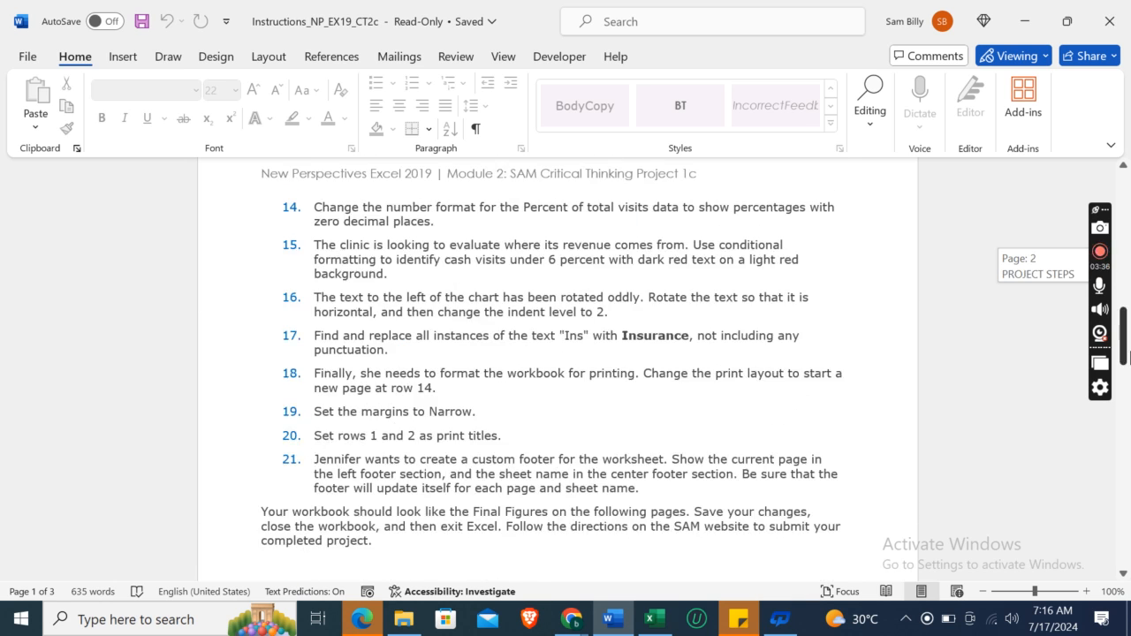
{"action": "scroll", "scroll_direction": "up", "scroll_amount": 3}
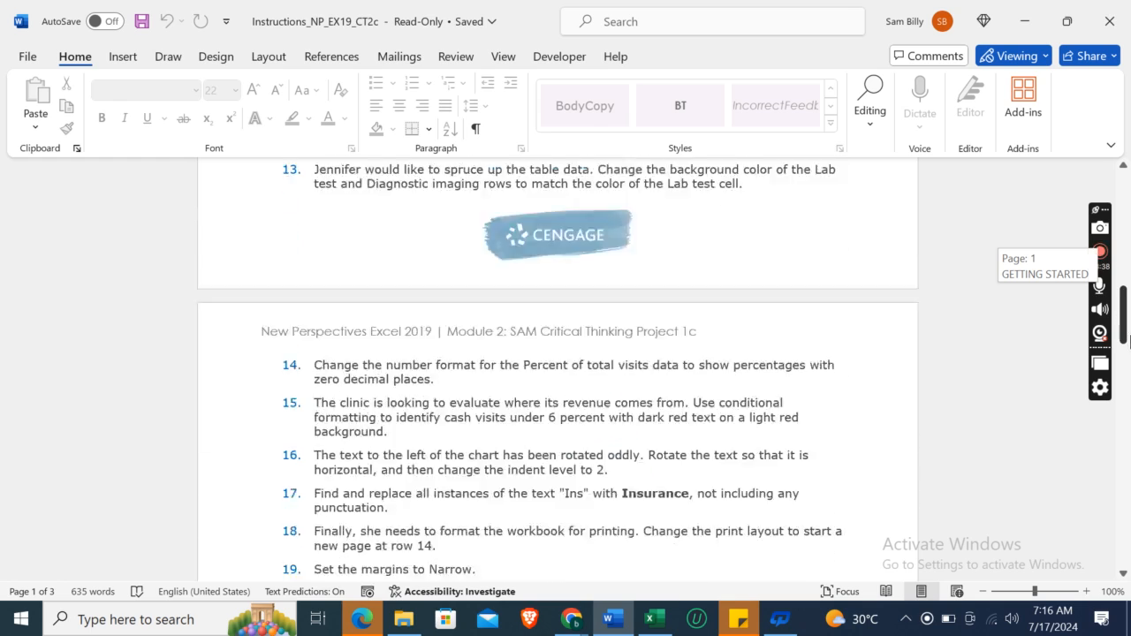
{"action": "scroll", "scroll_direction": "up", "scroll_amount": 3}
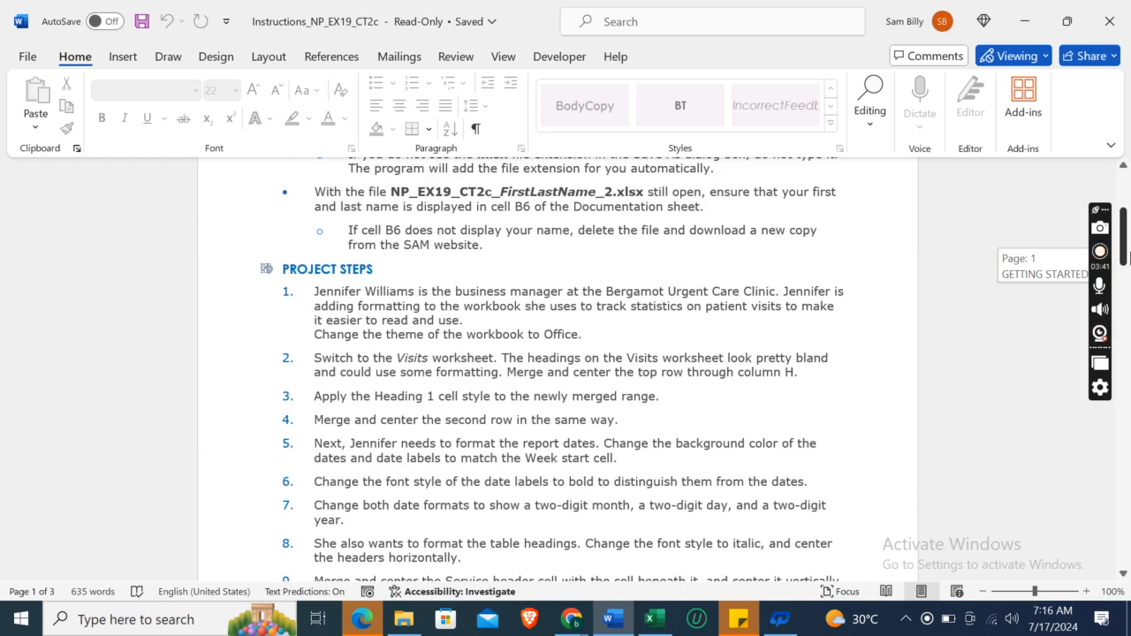
{"action": "scroll", "scroll_direction": "up", "scroll_amount": 3}
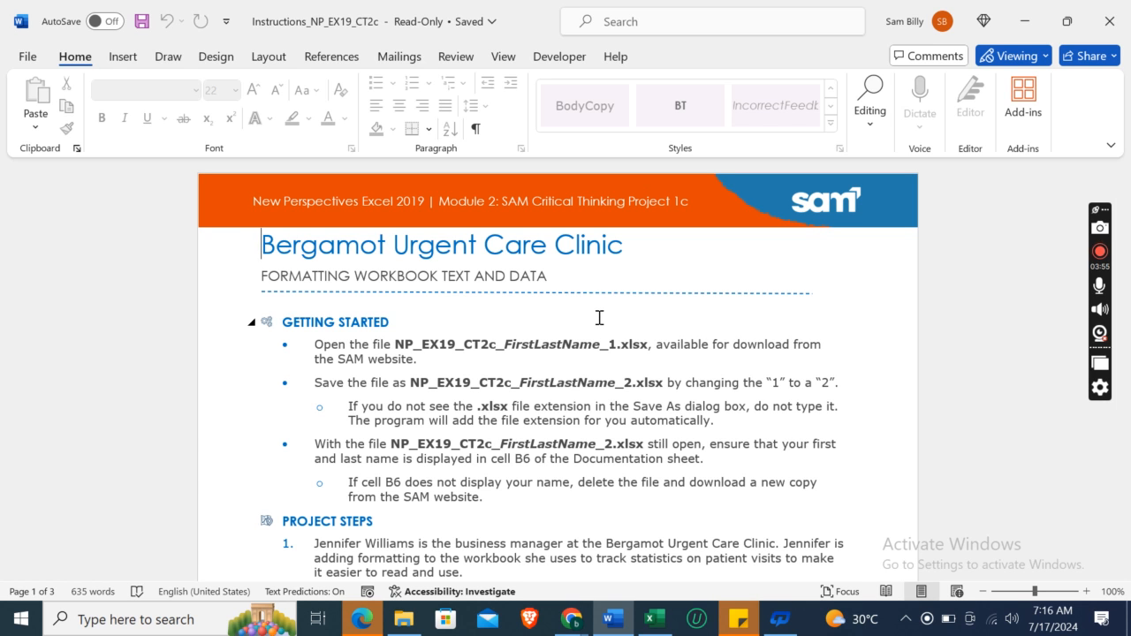
{"action": "mouse_move", "coordinate": [1003, 273]}
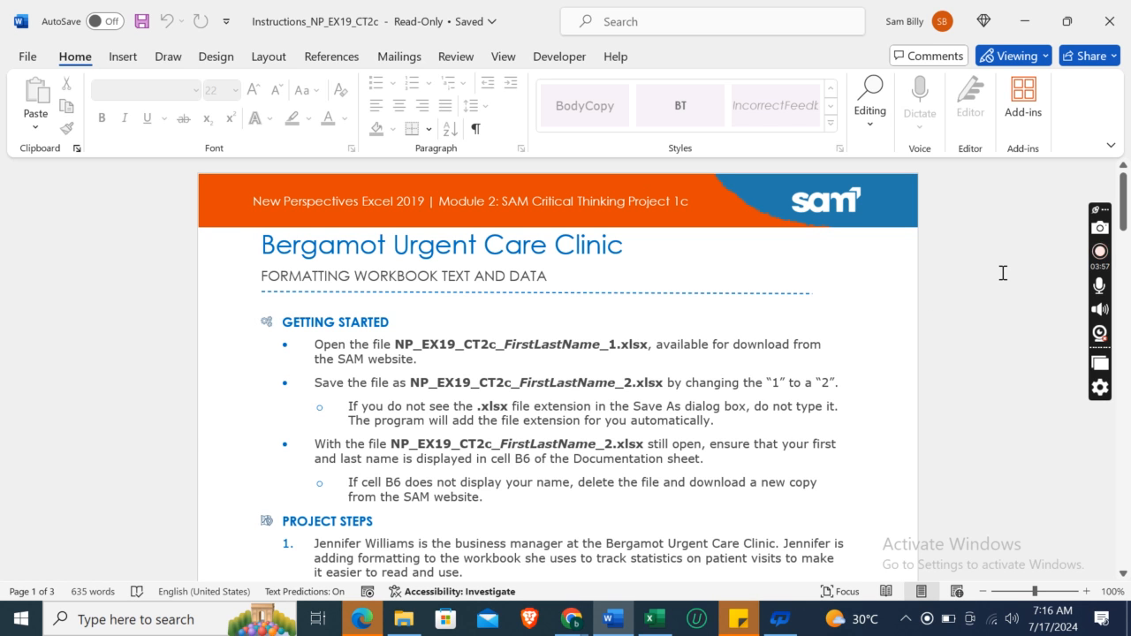